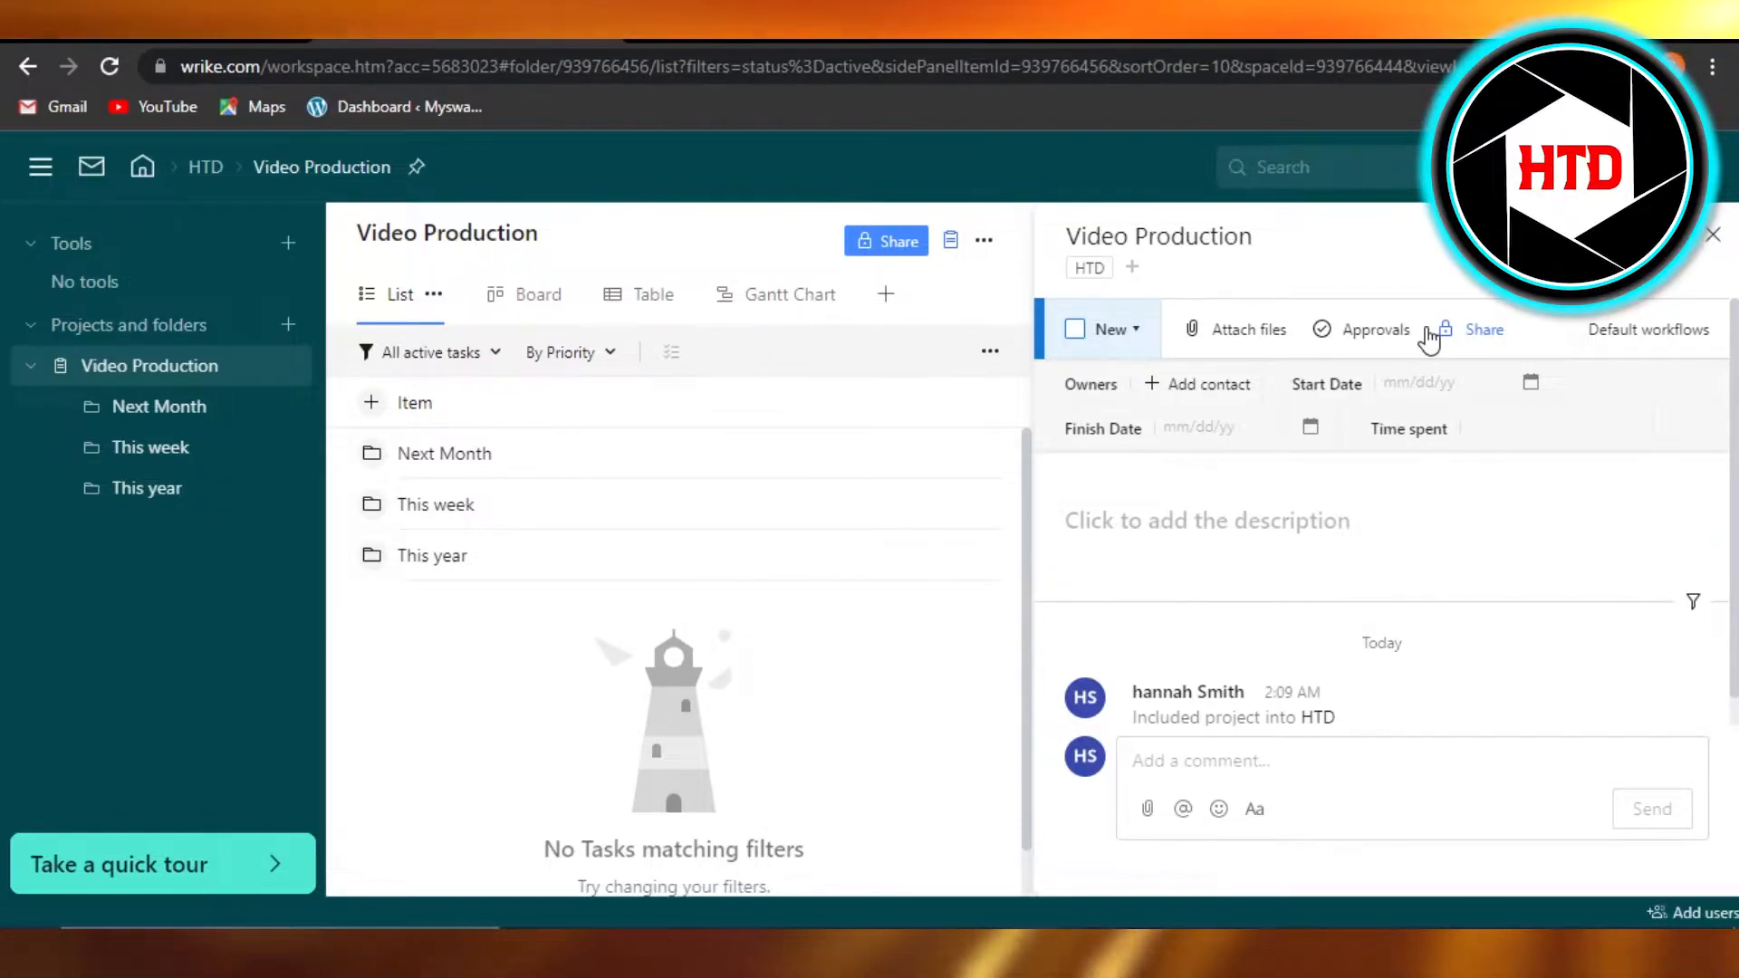
mouse_move(634, 161)
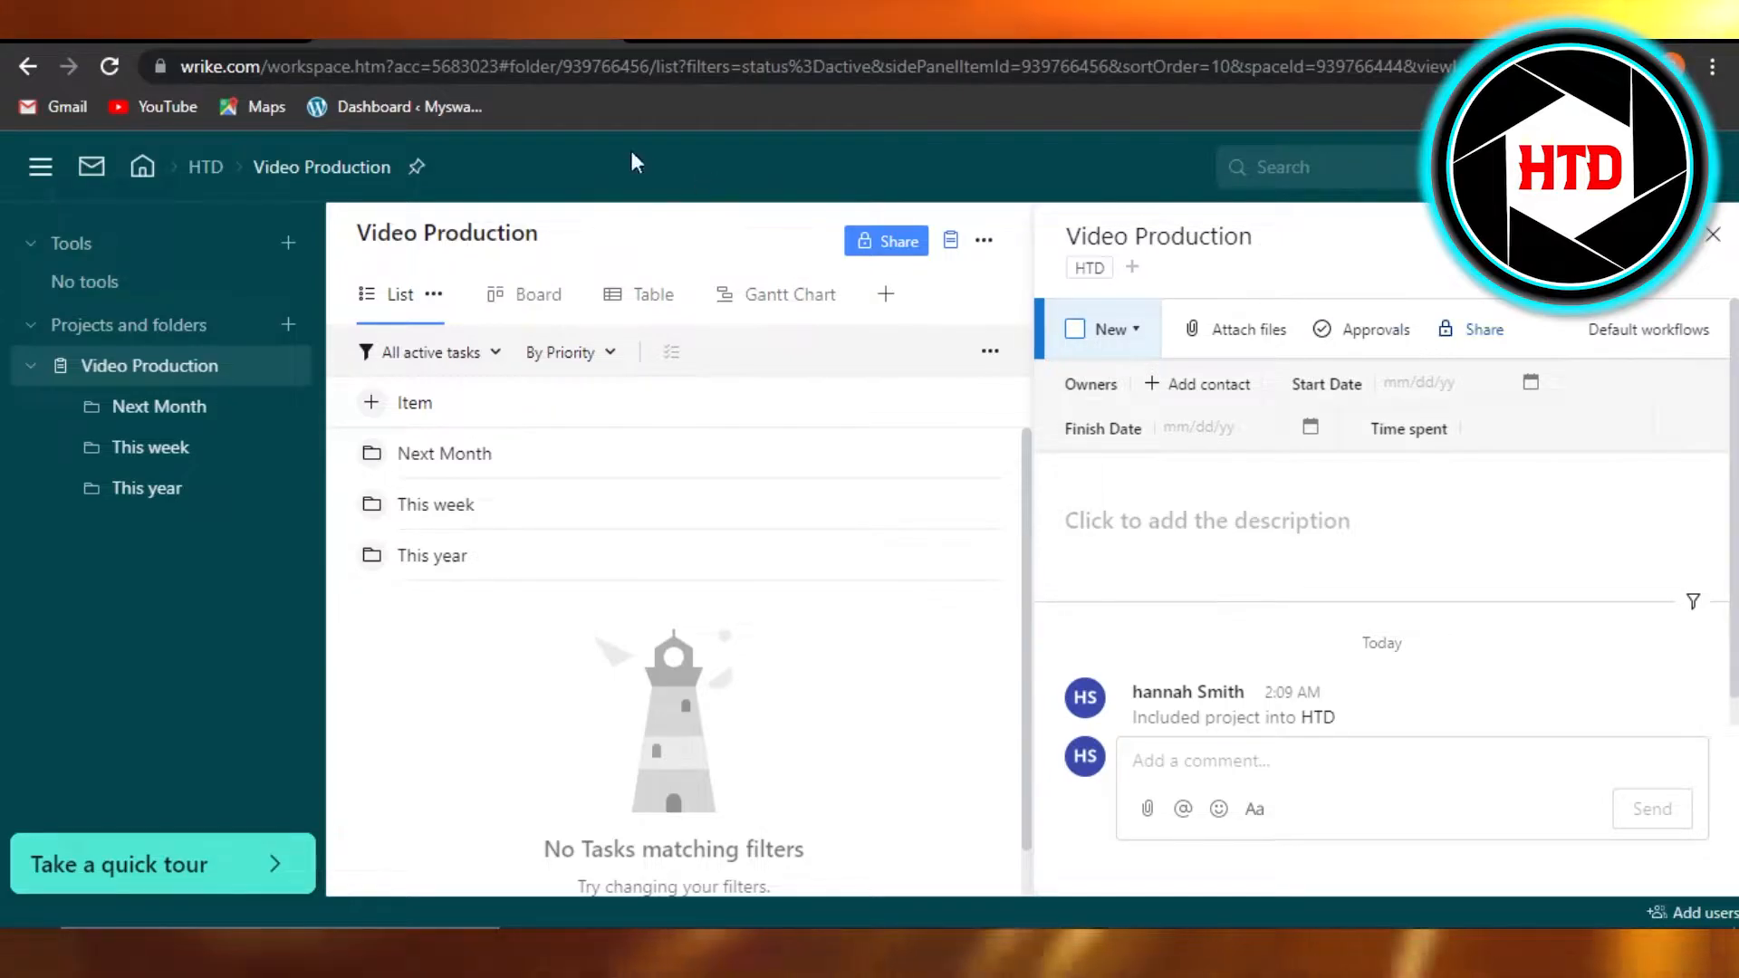
mouse_move(241, 228)
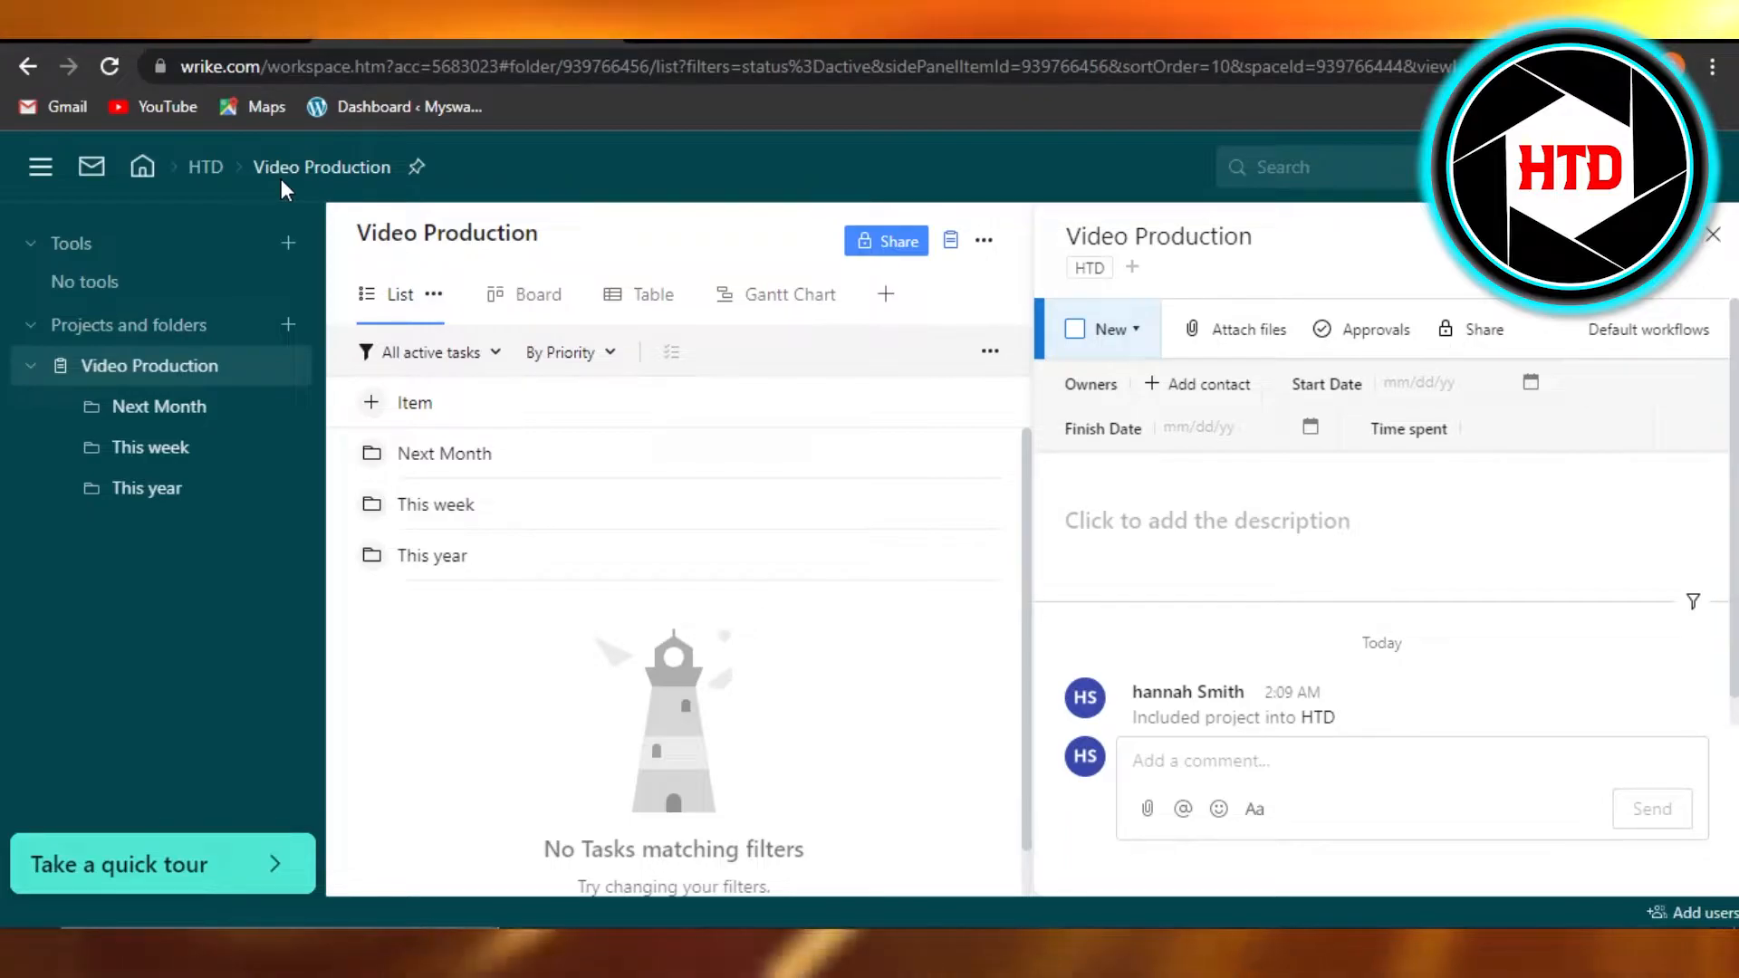
mouse_move(433, 270)
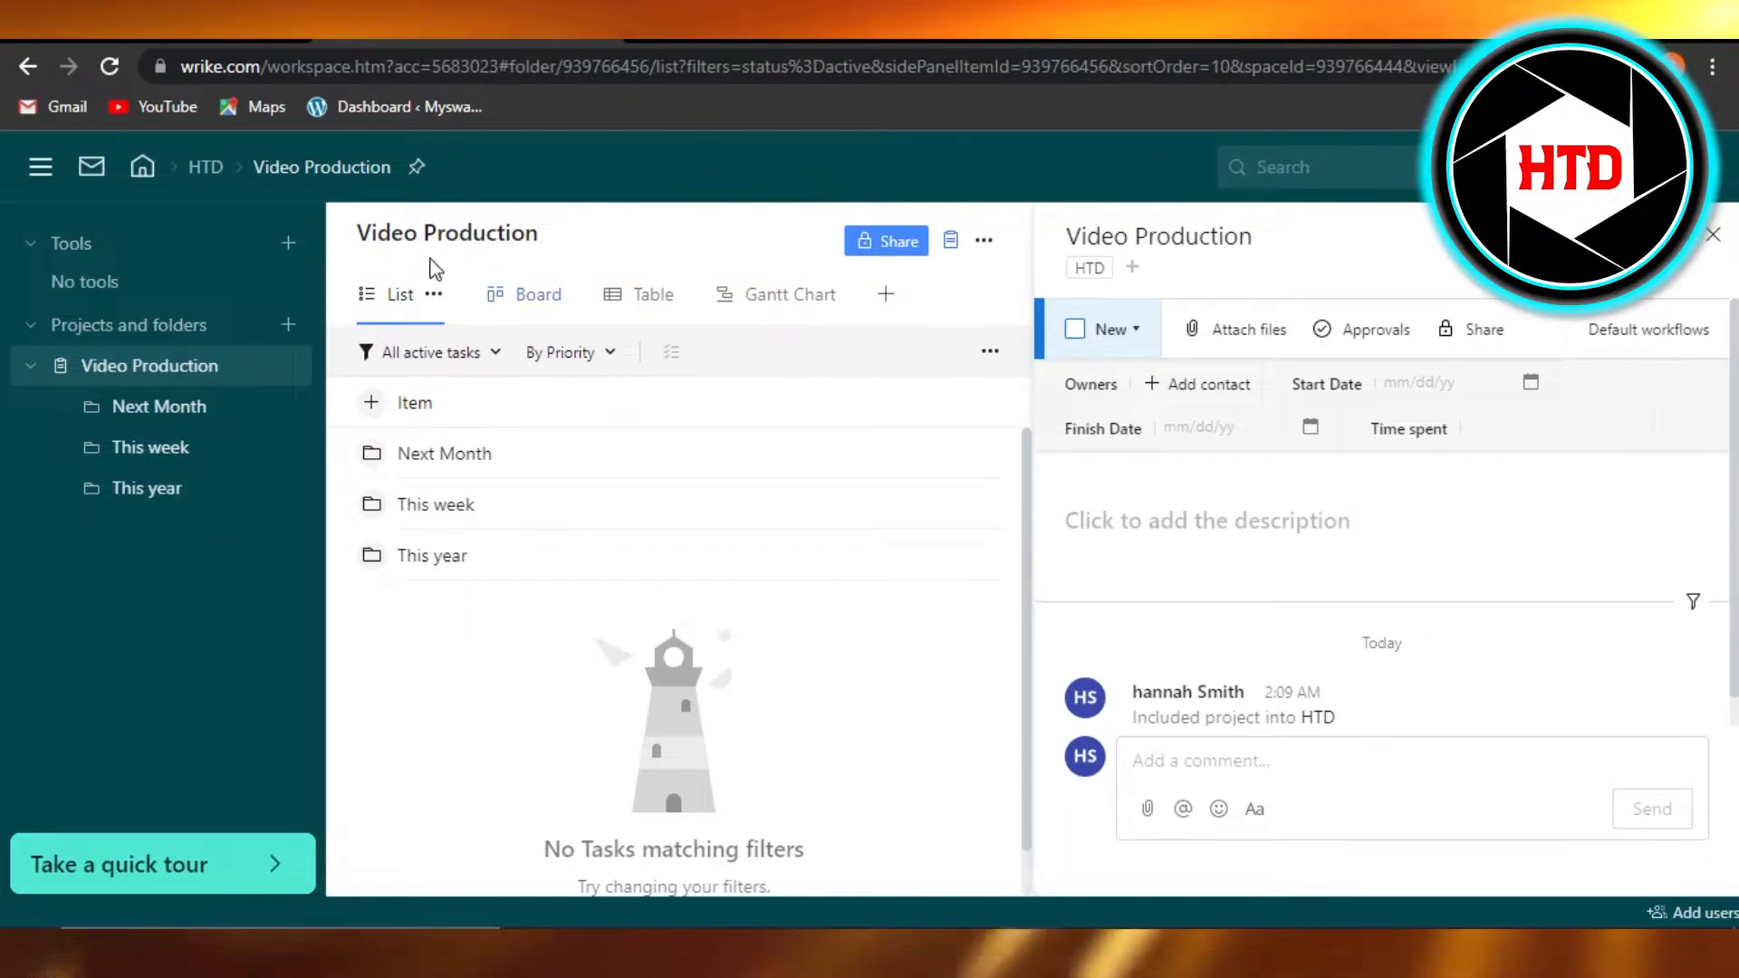
mouse_move(461, 438)
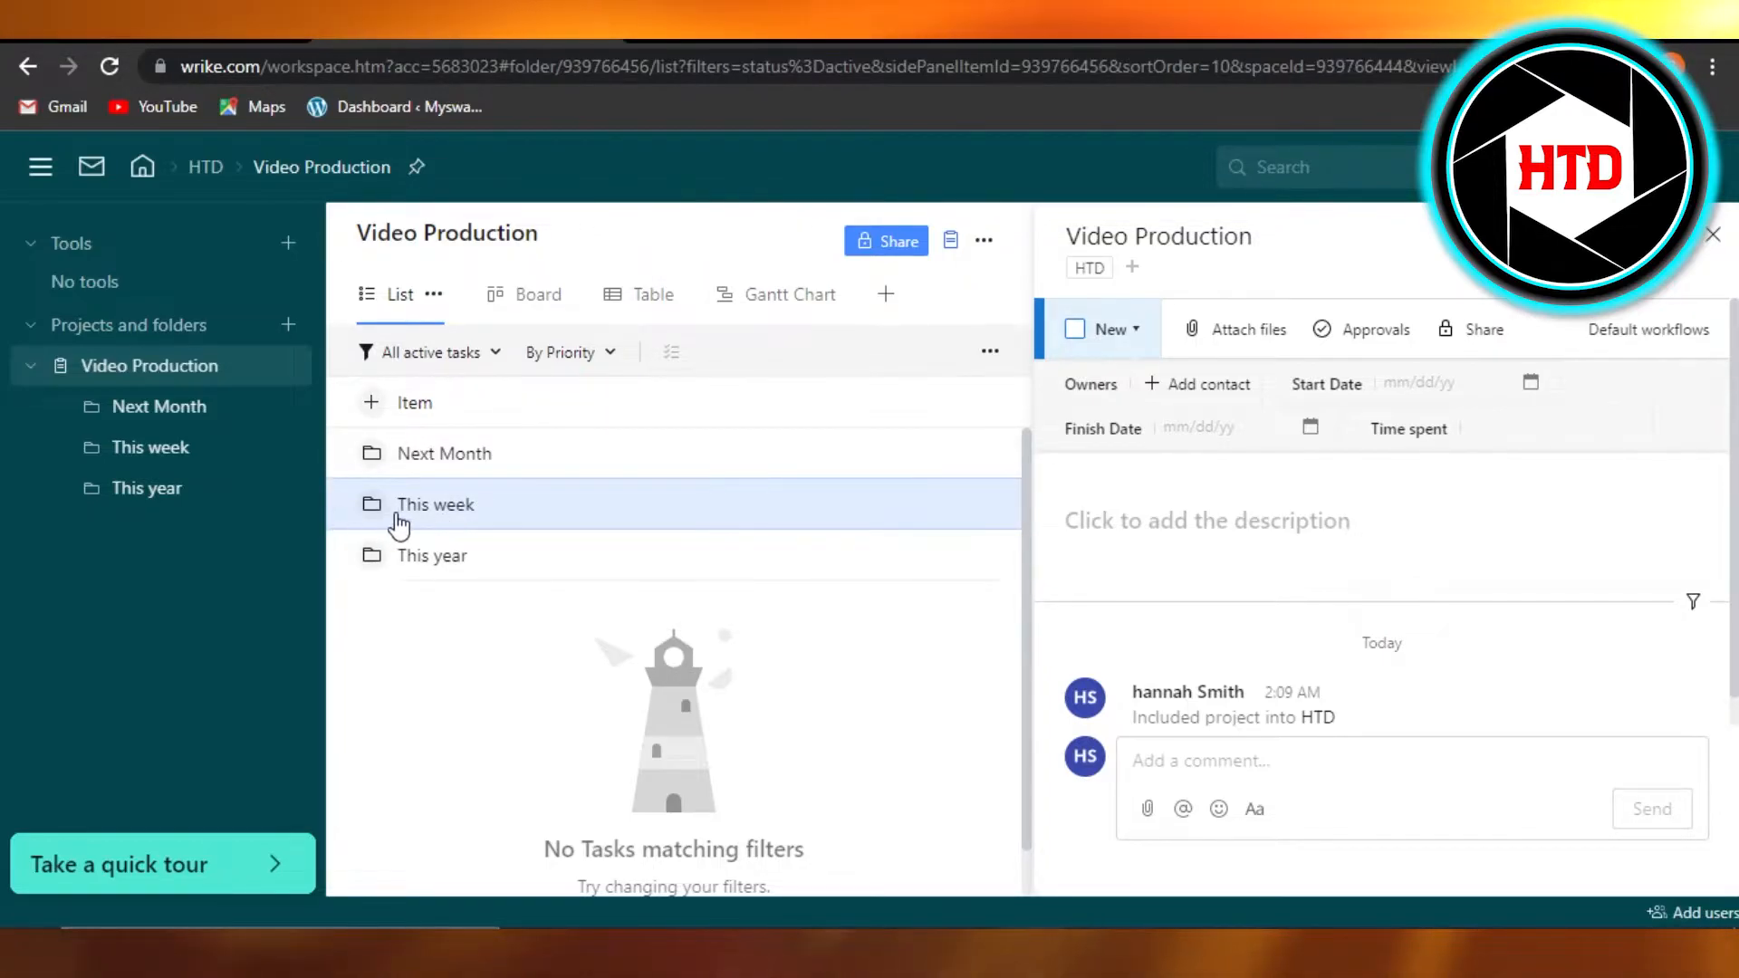
- Show the This week list with its four tasks, including Ideas and Research
click(435, 503)
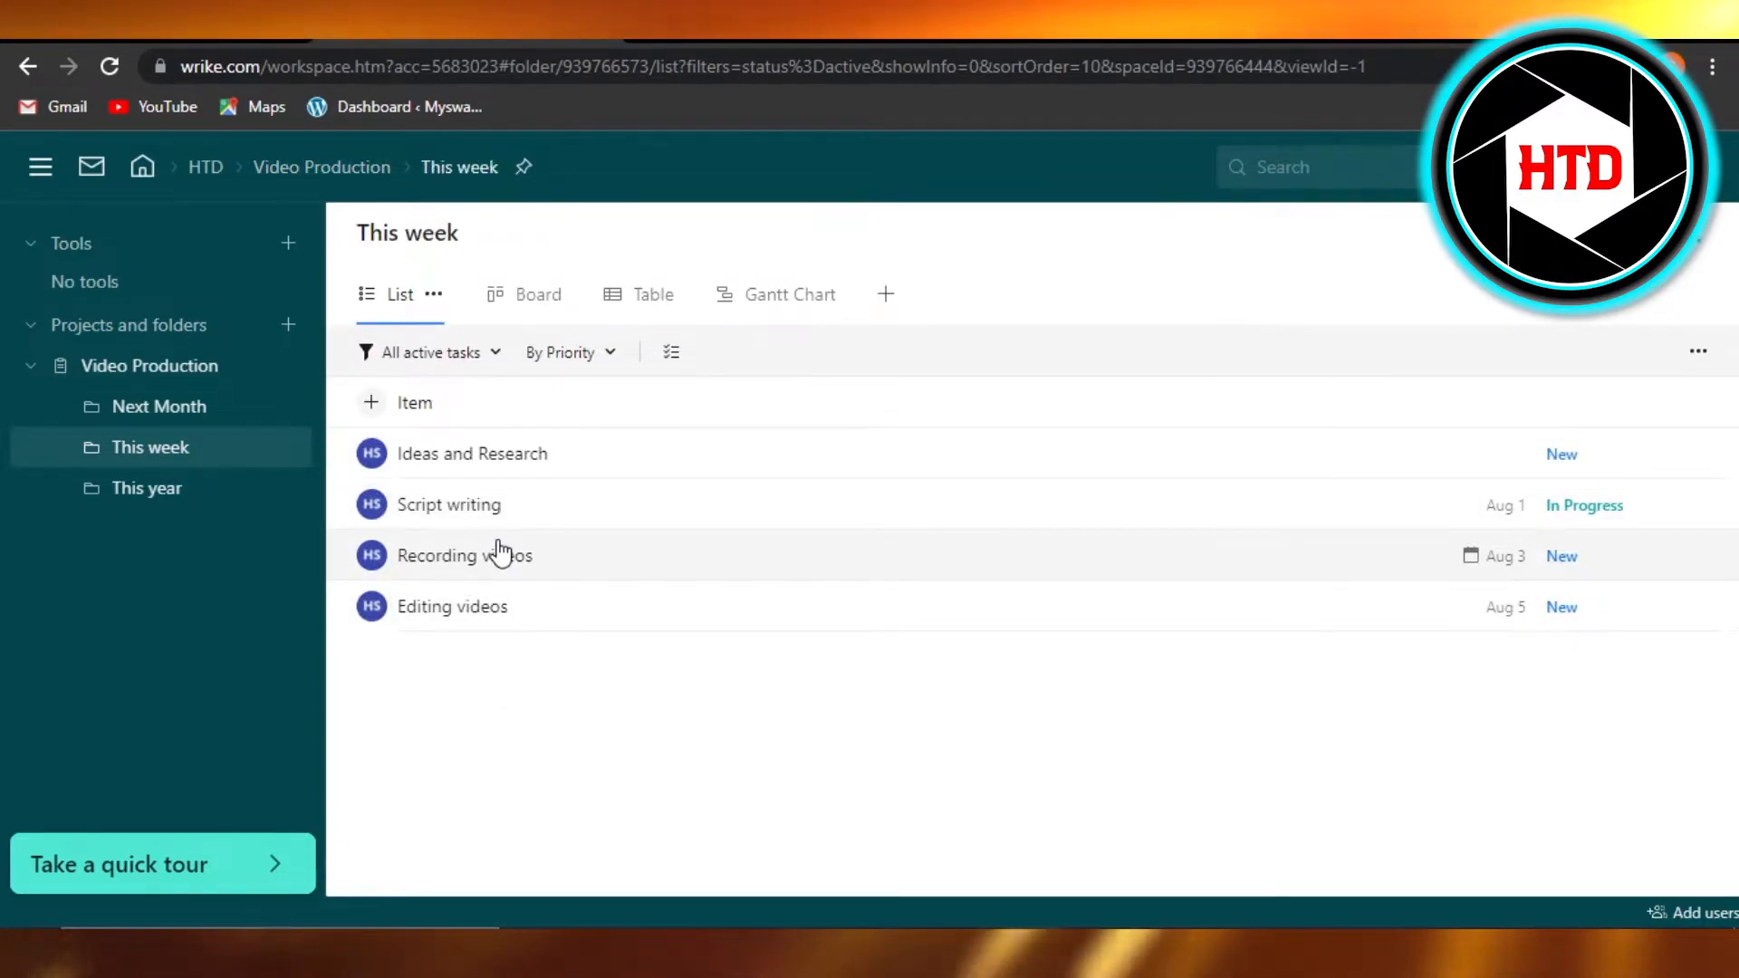
mouse_move(436, 453)
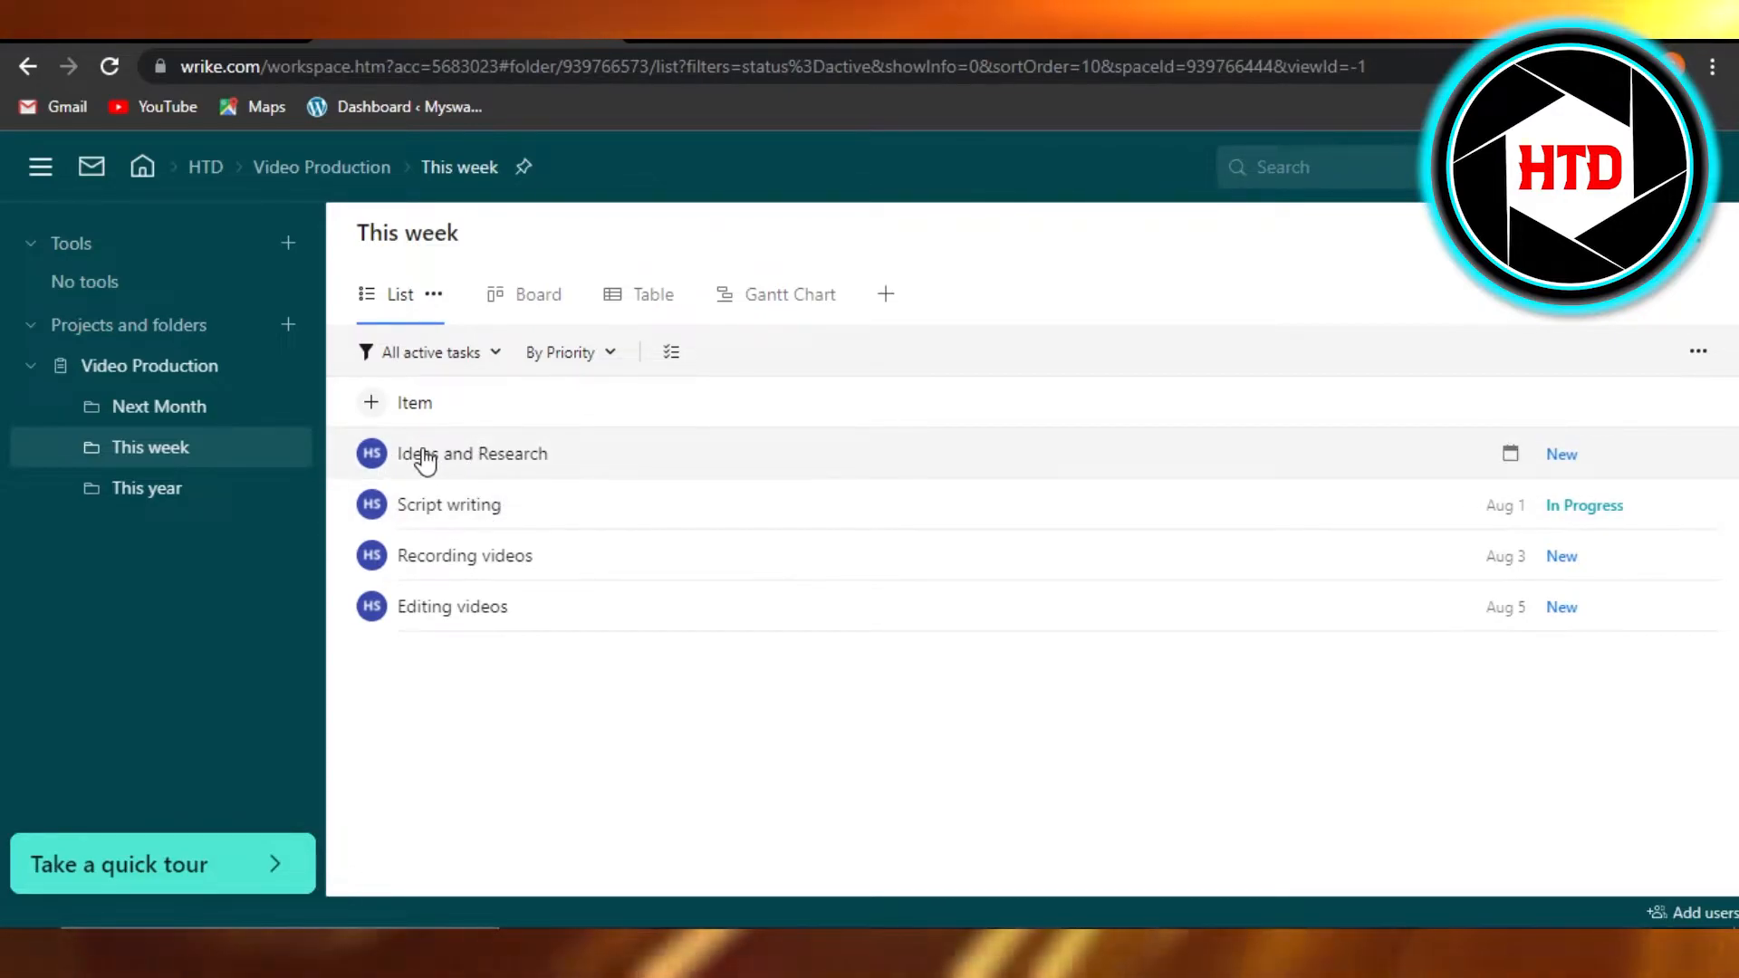
- Copy the Ideas and Research task's permalink, then switch to the empty Next Month list
right_click(471, 453)
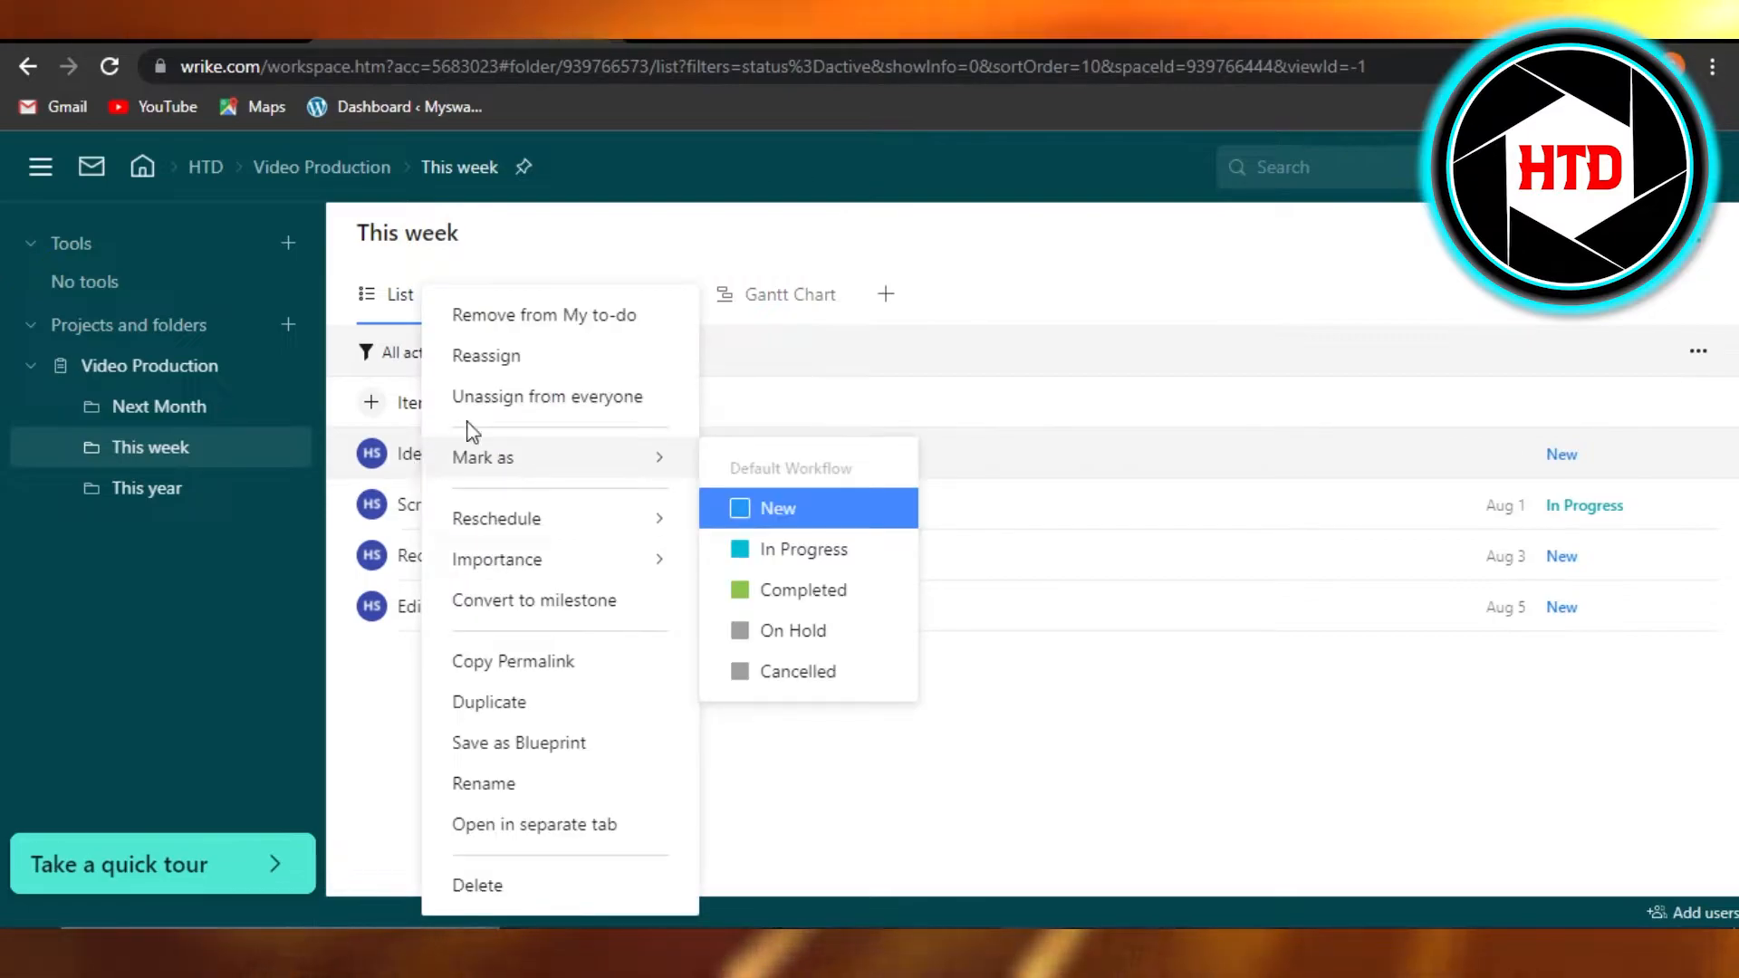
mouse_move(555, 600)
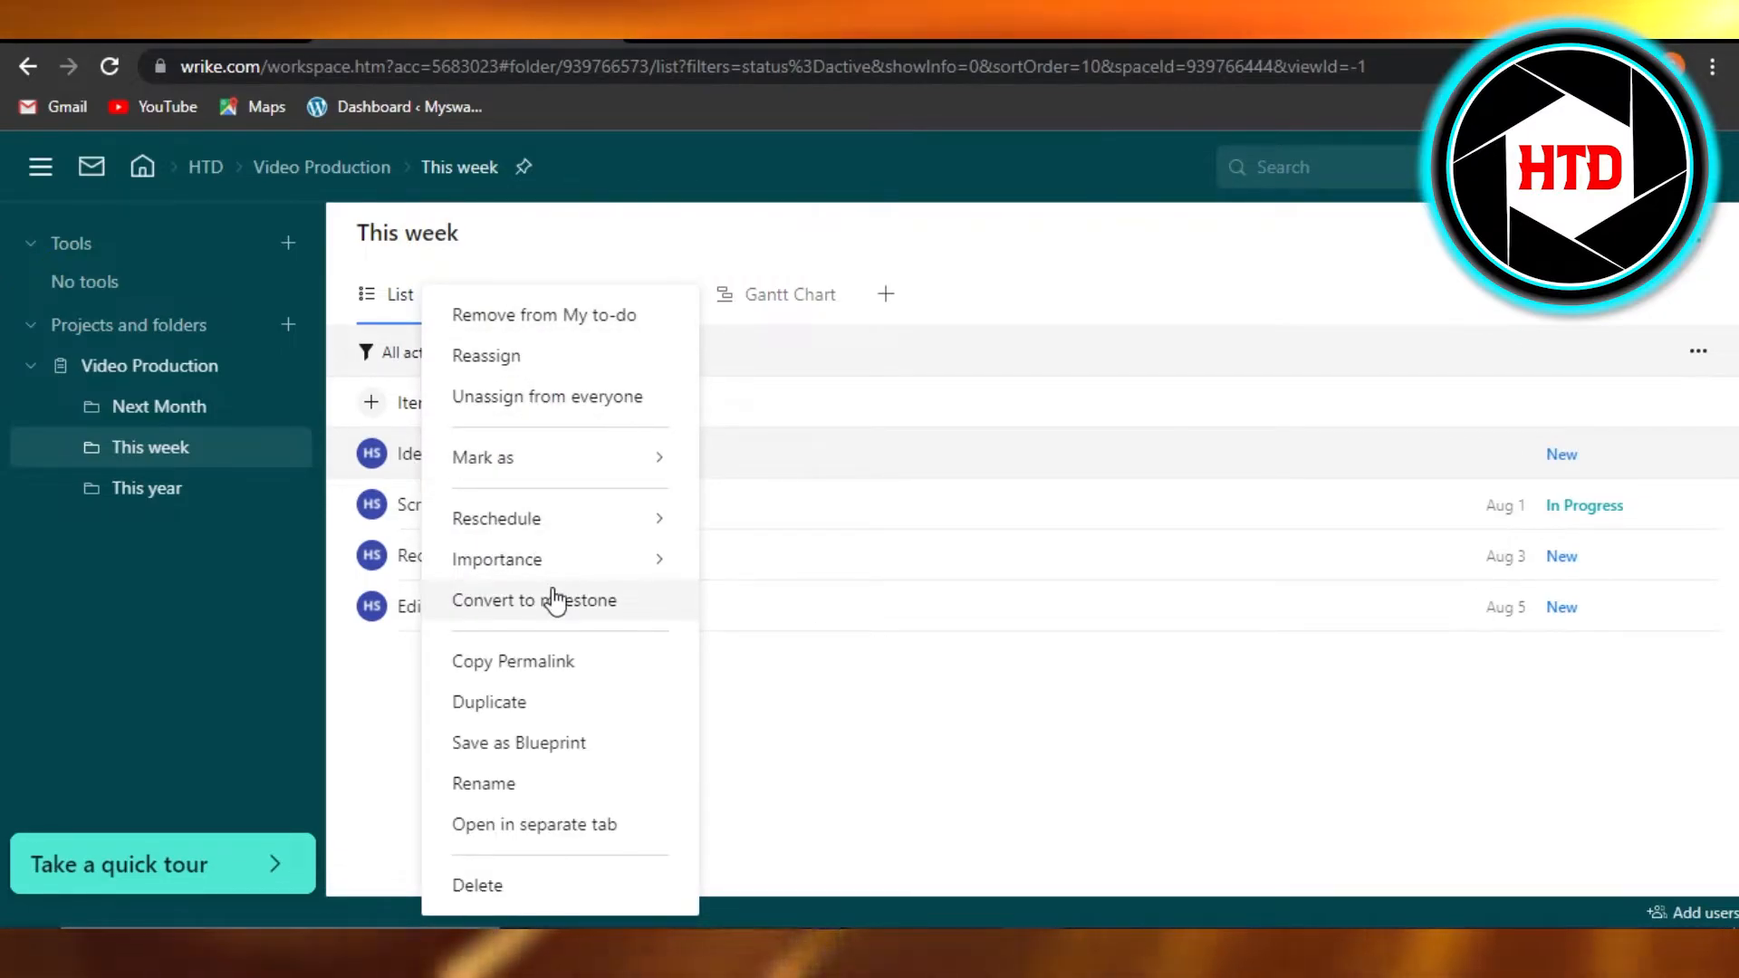
mouse_move(496, 688)
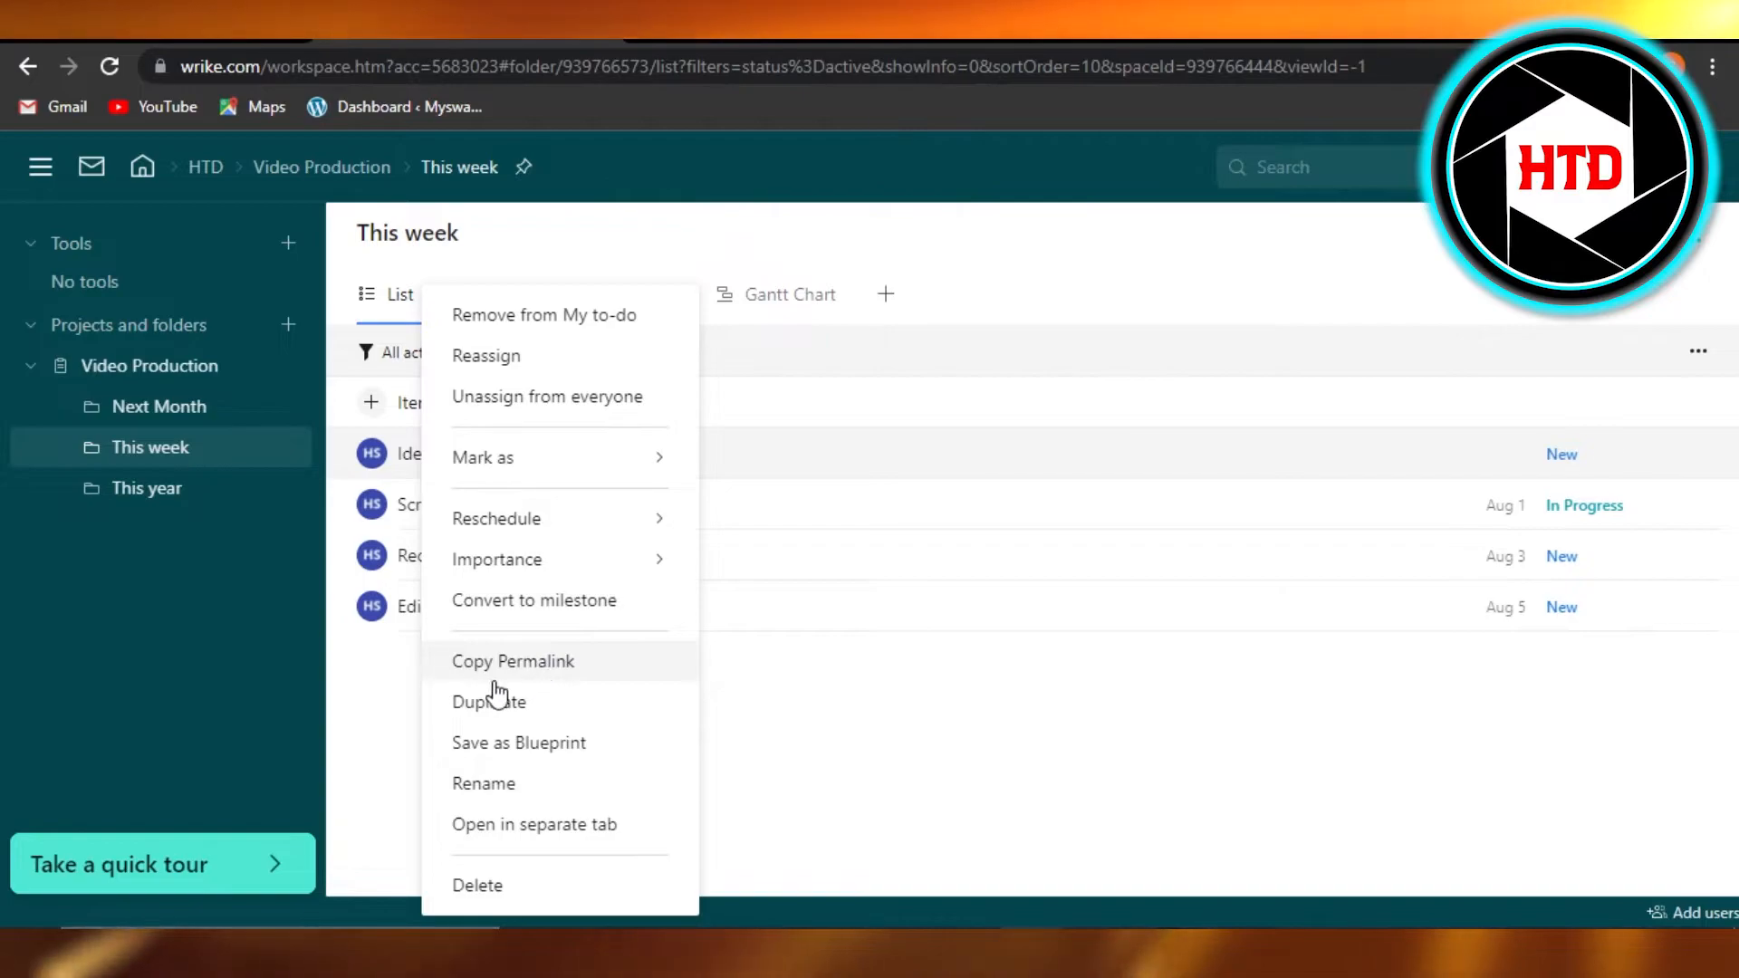
mouse_move(558, 674)
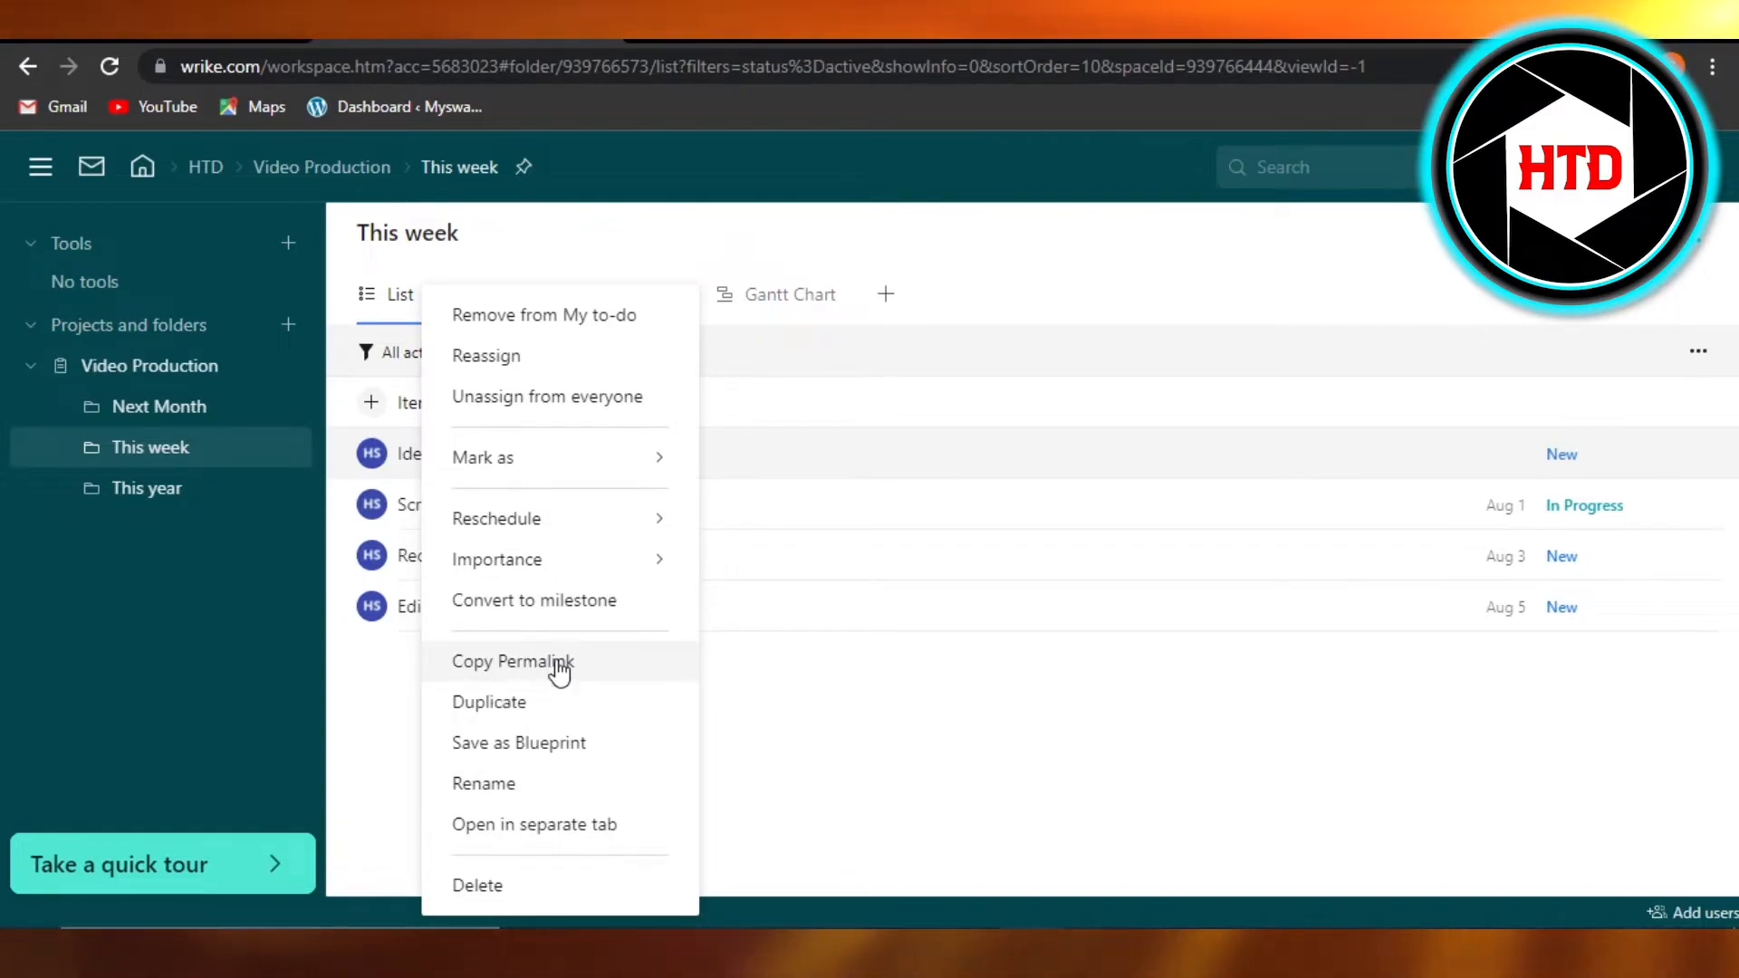
click(560, 670)
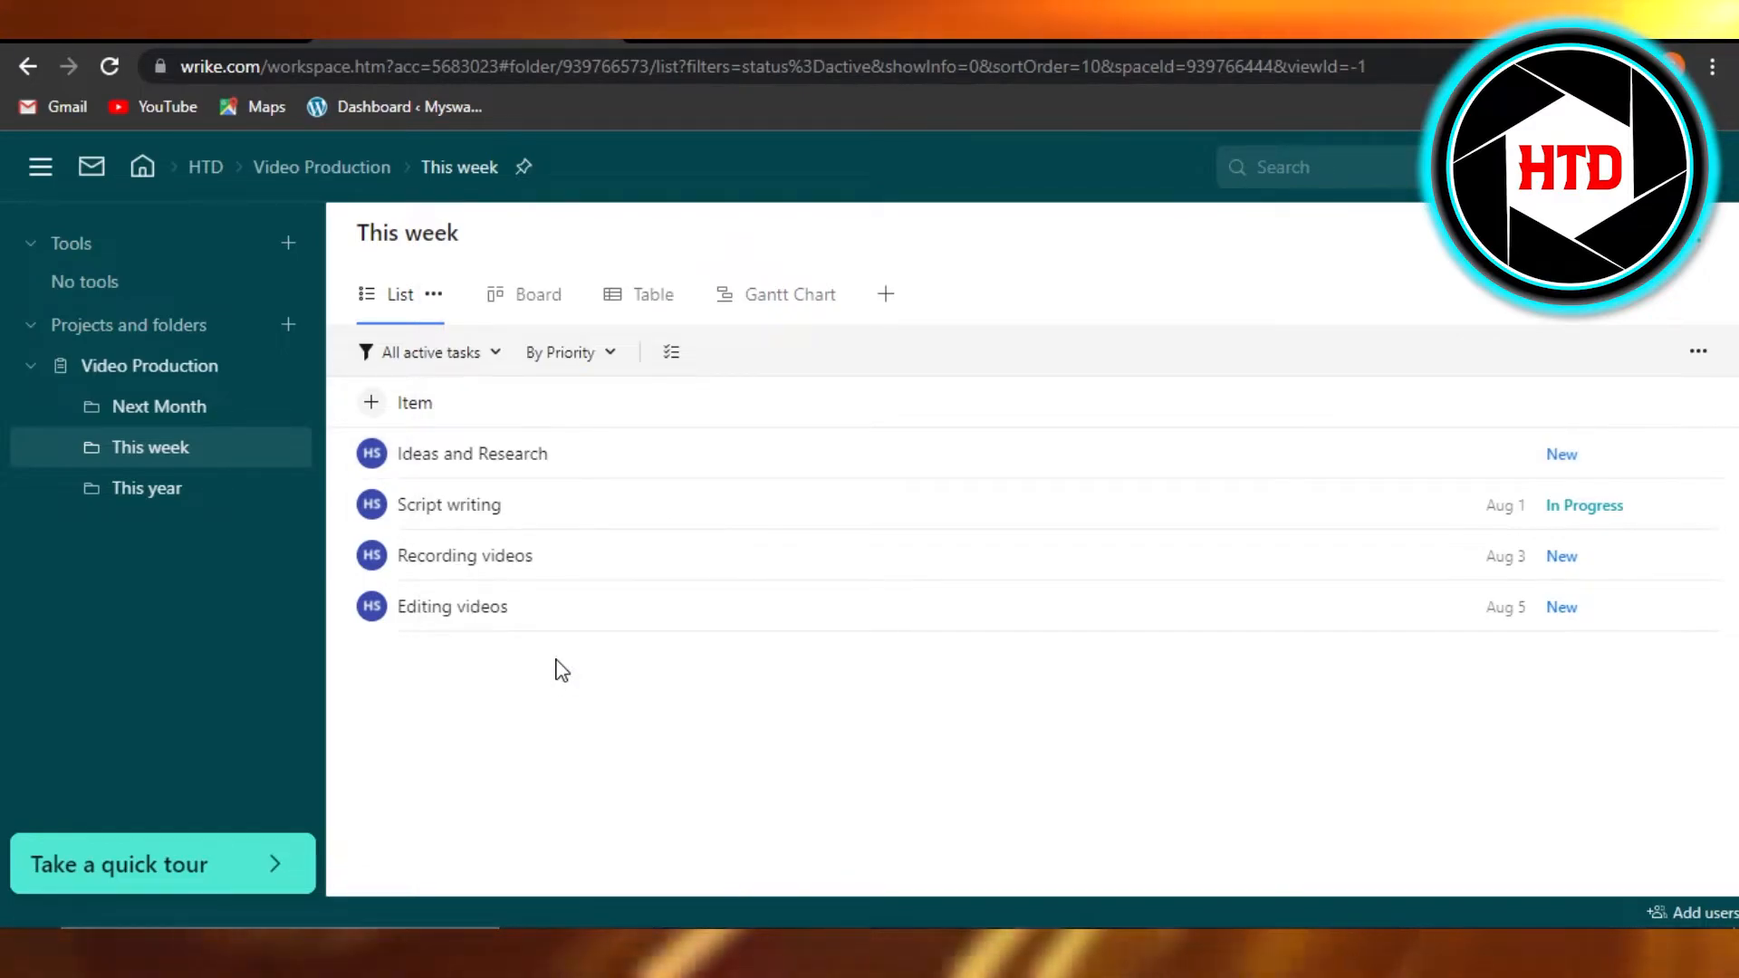
mouse_move(205, 408)
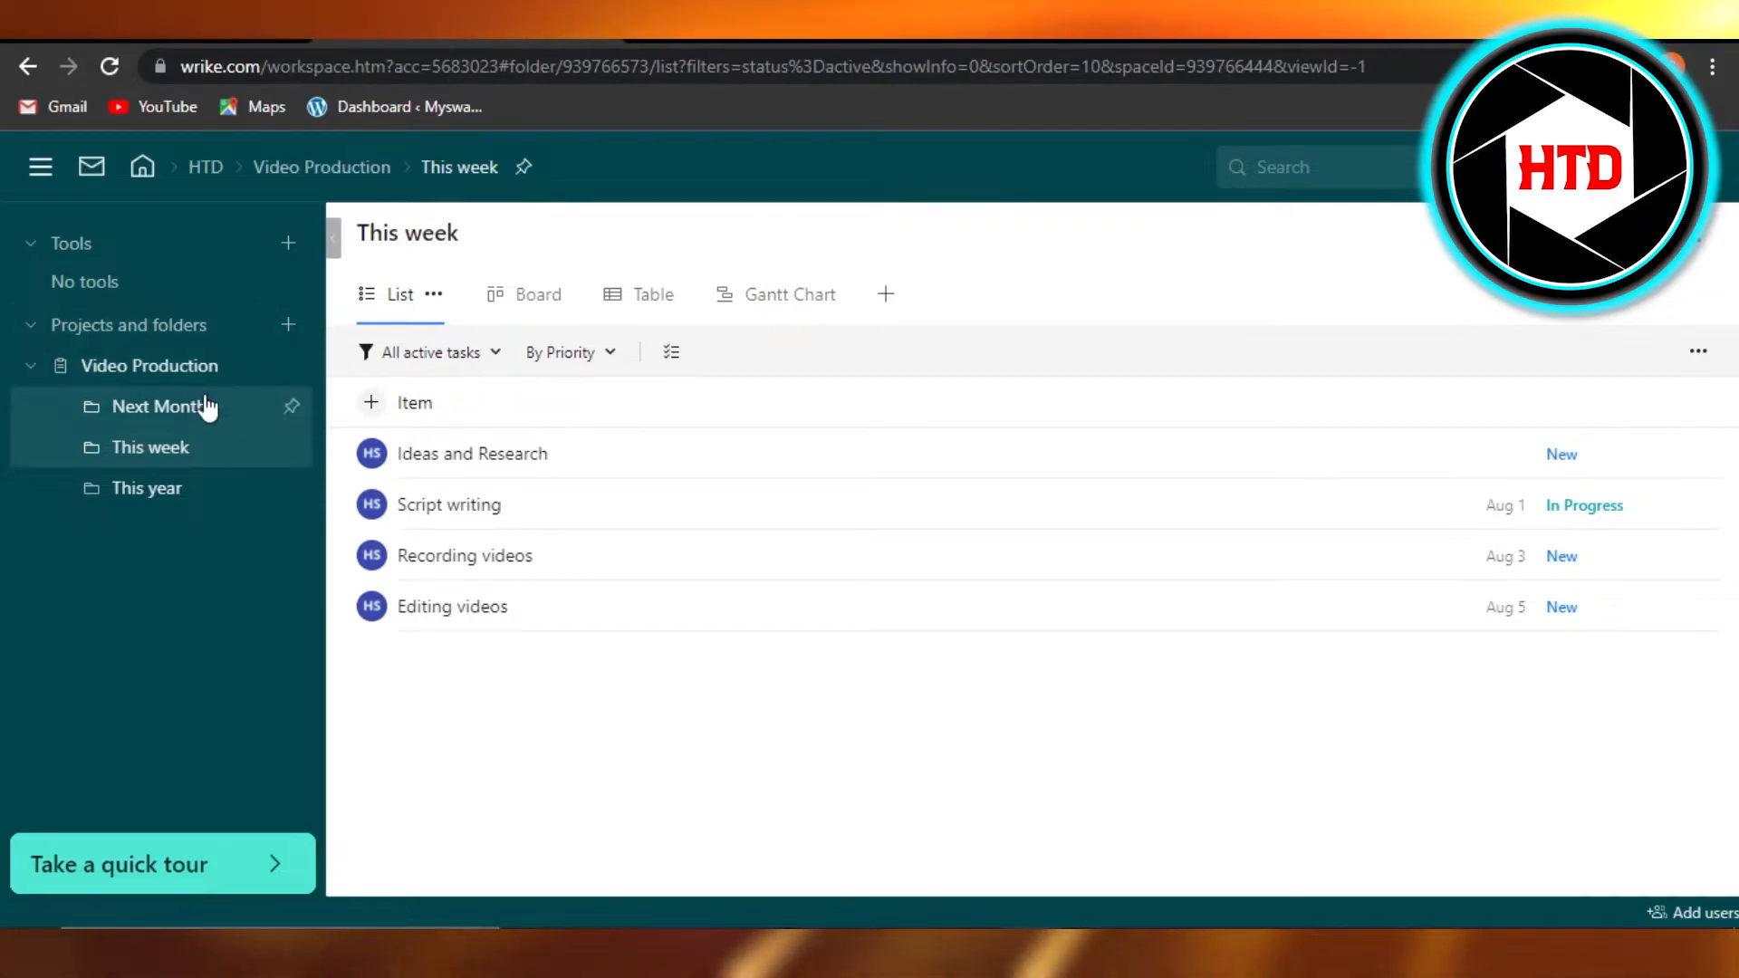
click(161, 406)
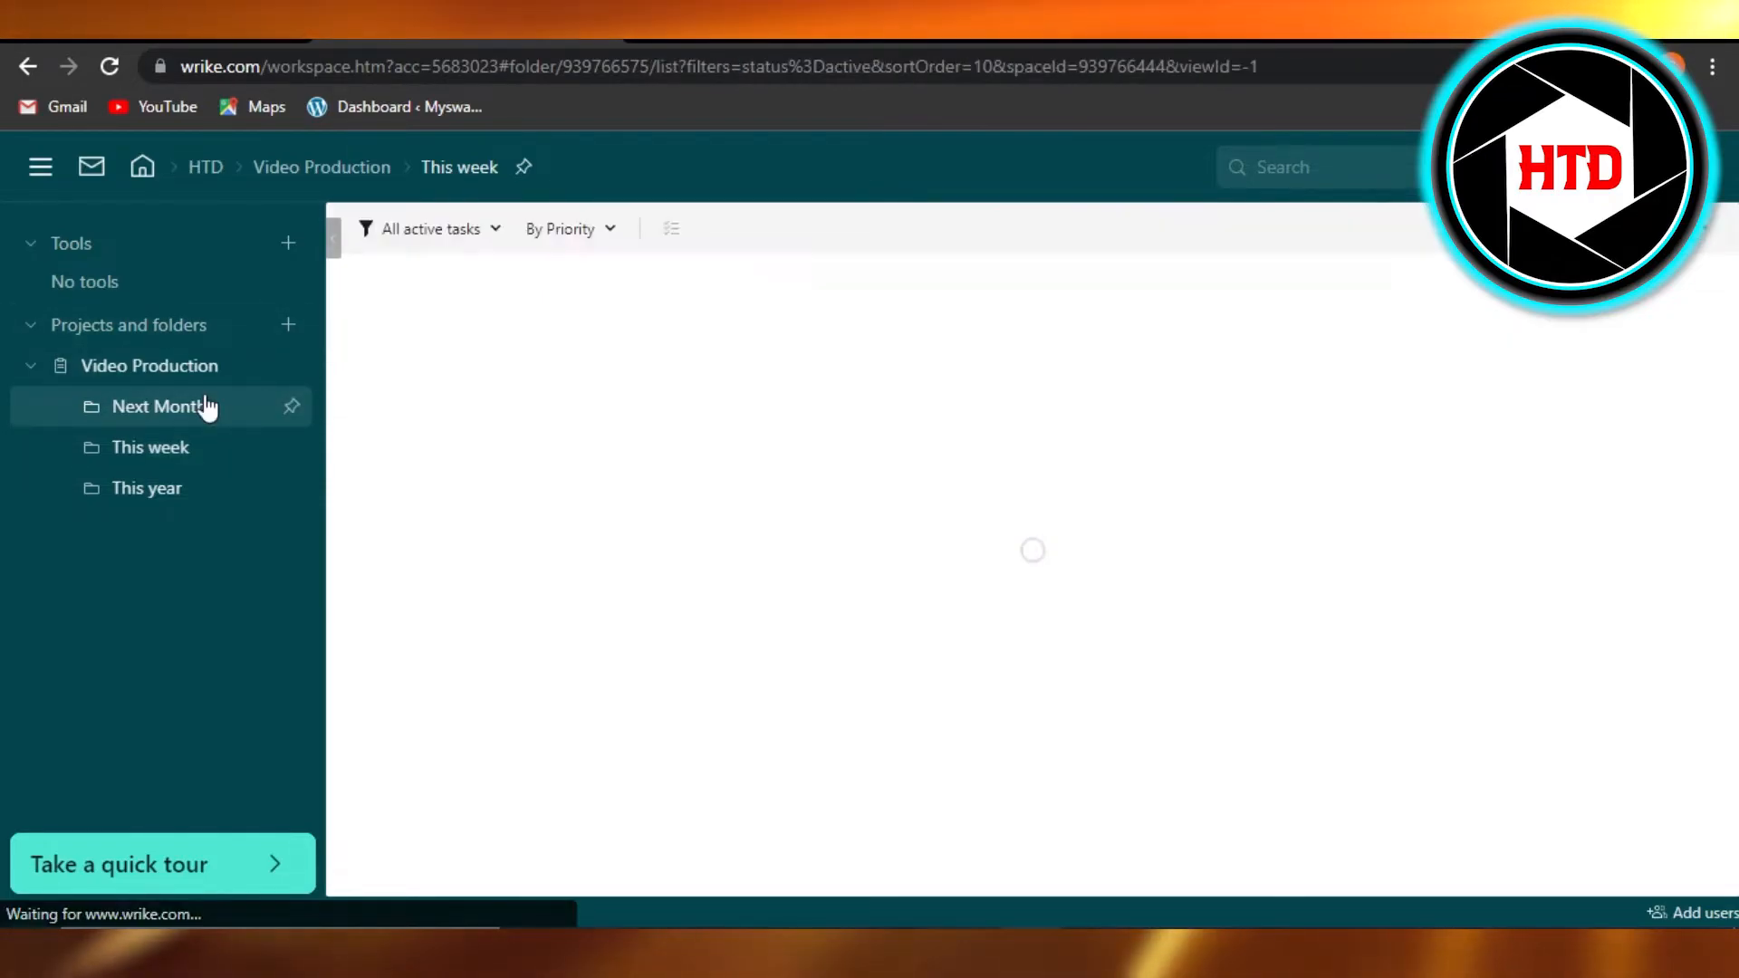
click(159, 405)
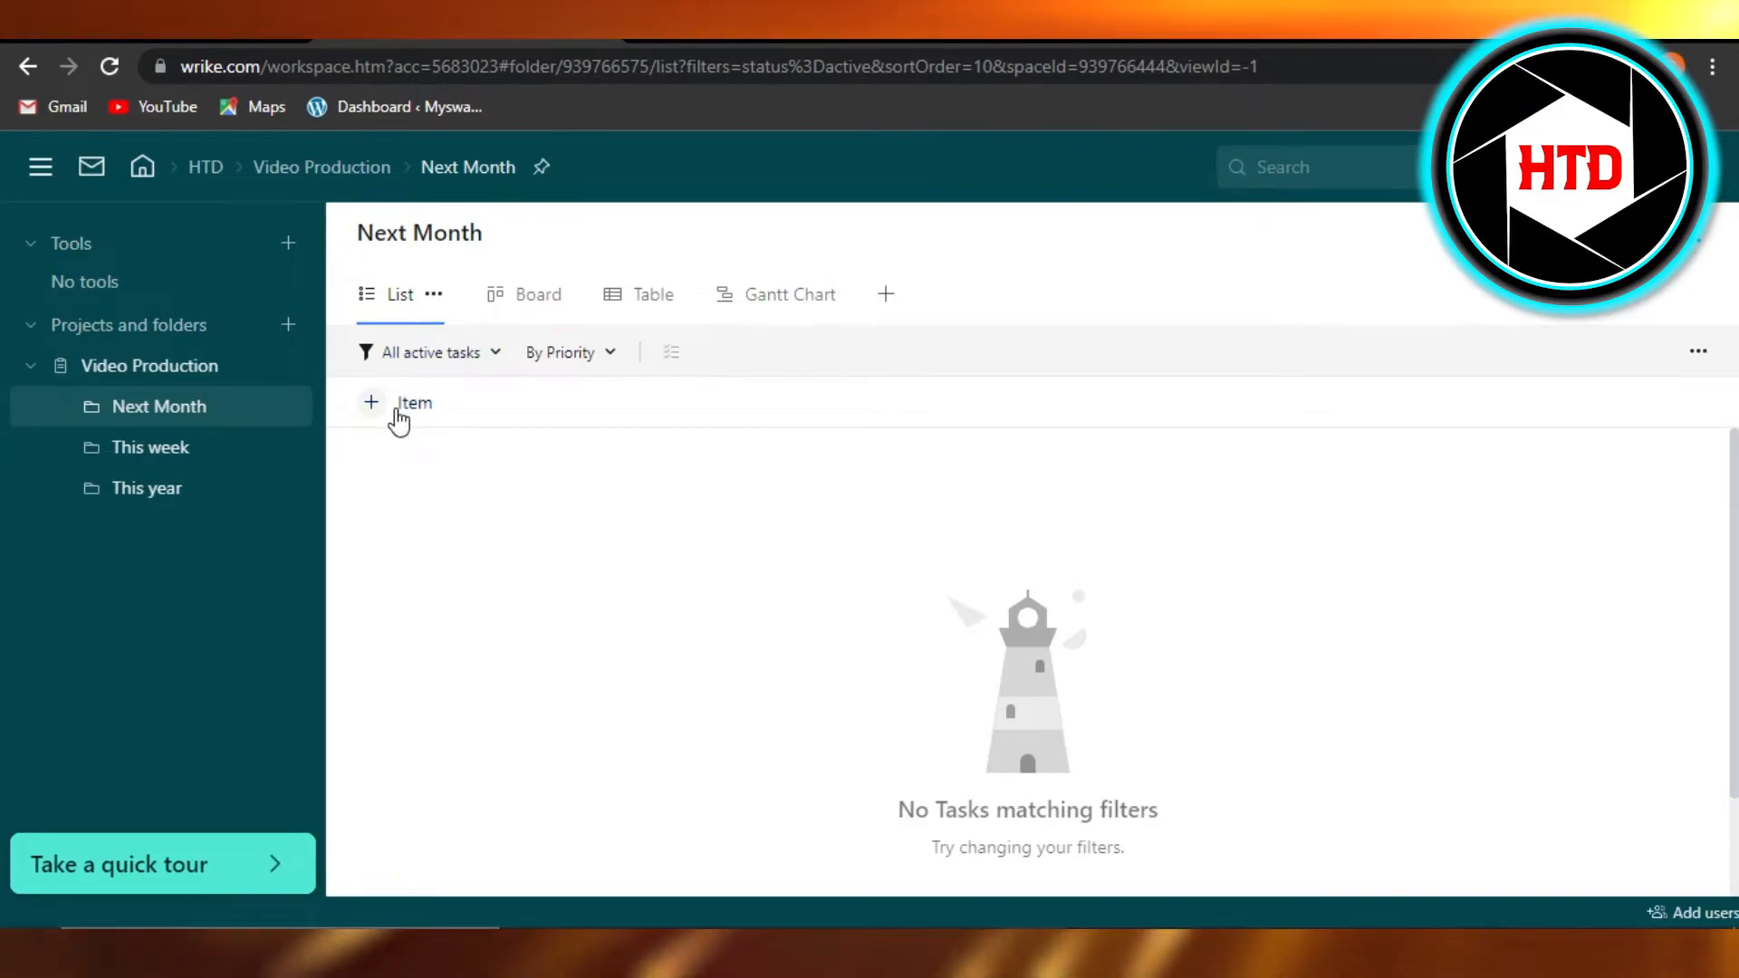
- Paste the copied permalink as a new item so Ideas and Research appears in Next Month
right_click(455, 402)
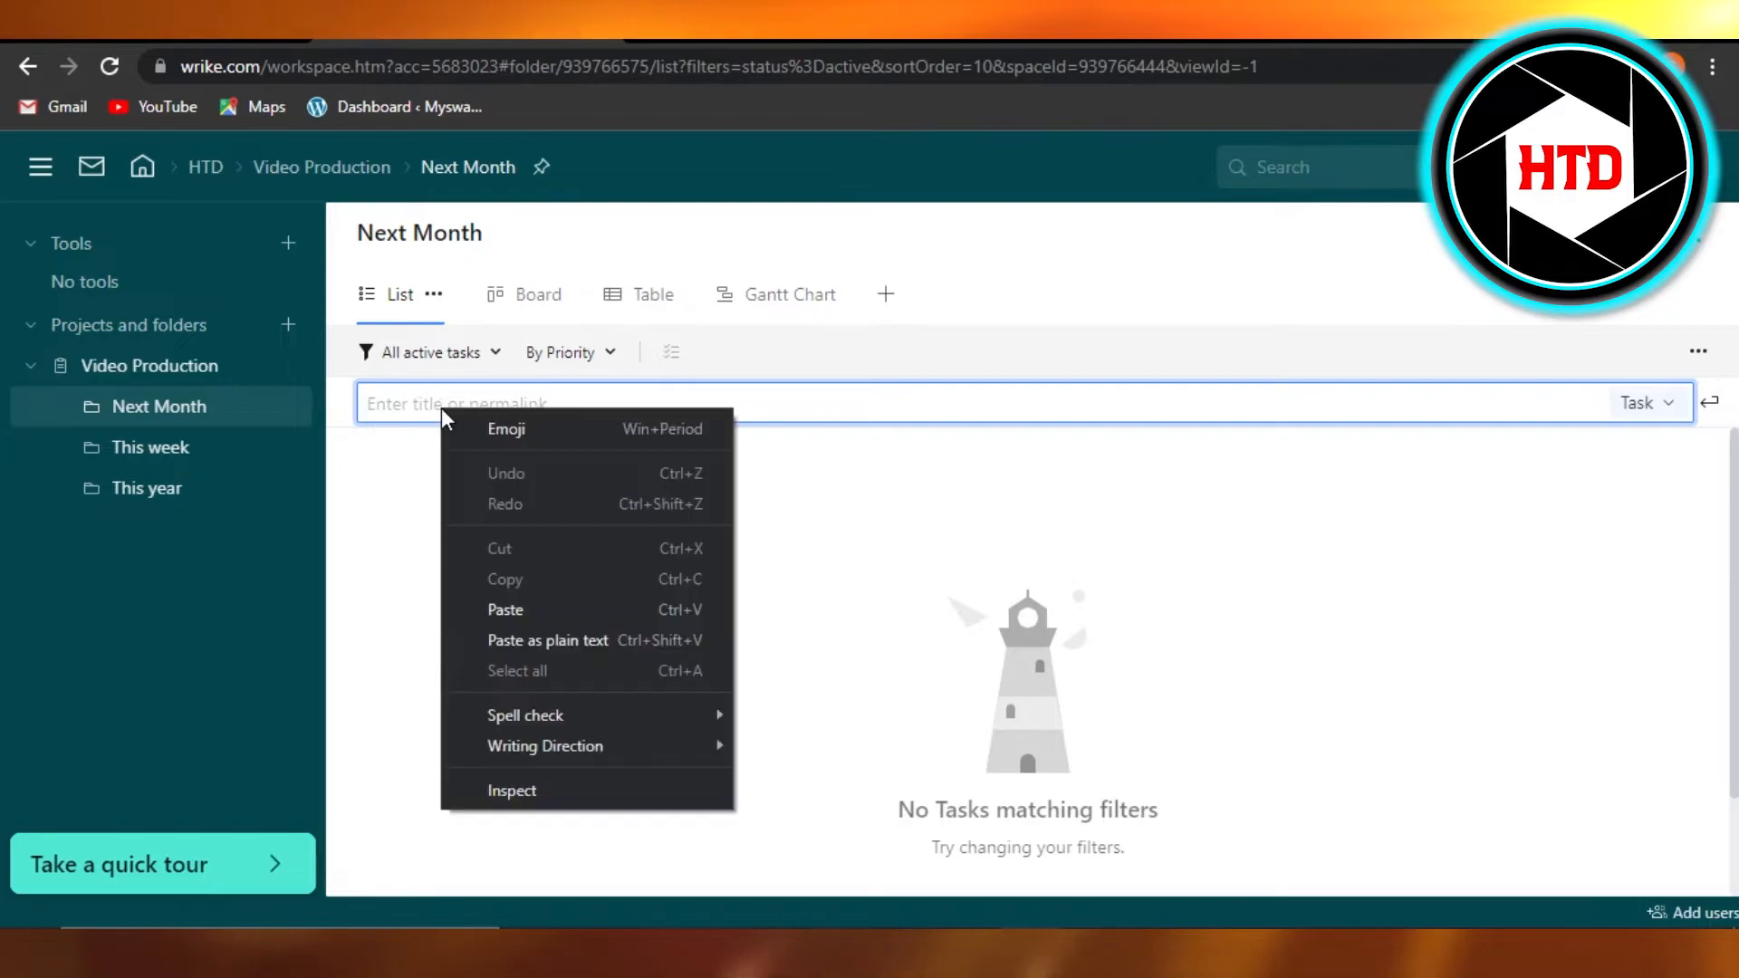
click(505, 609)
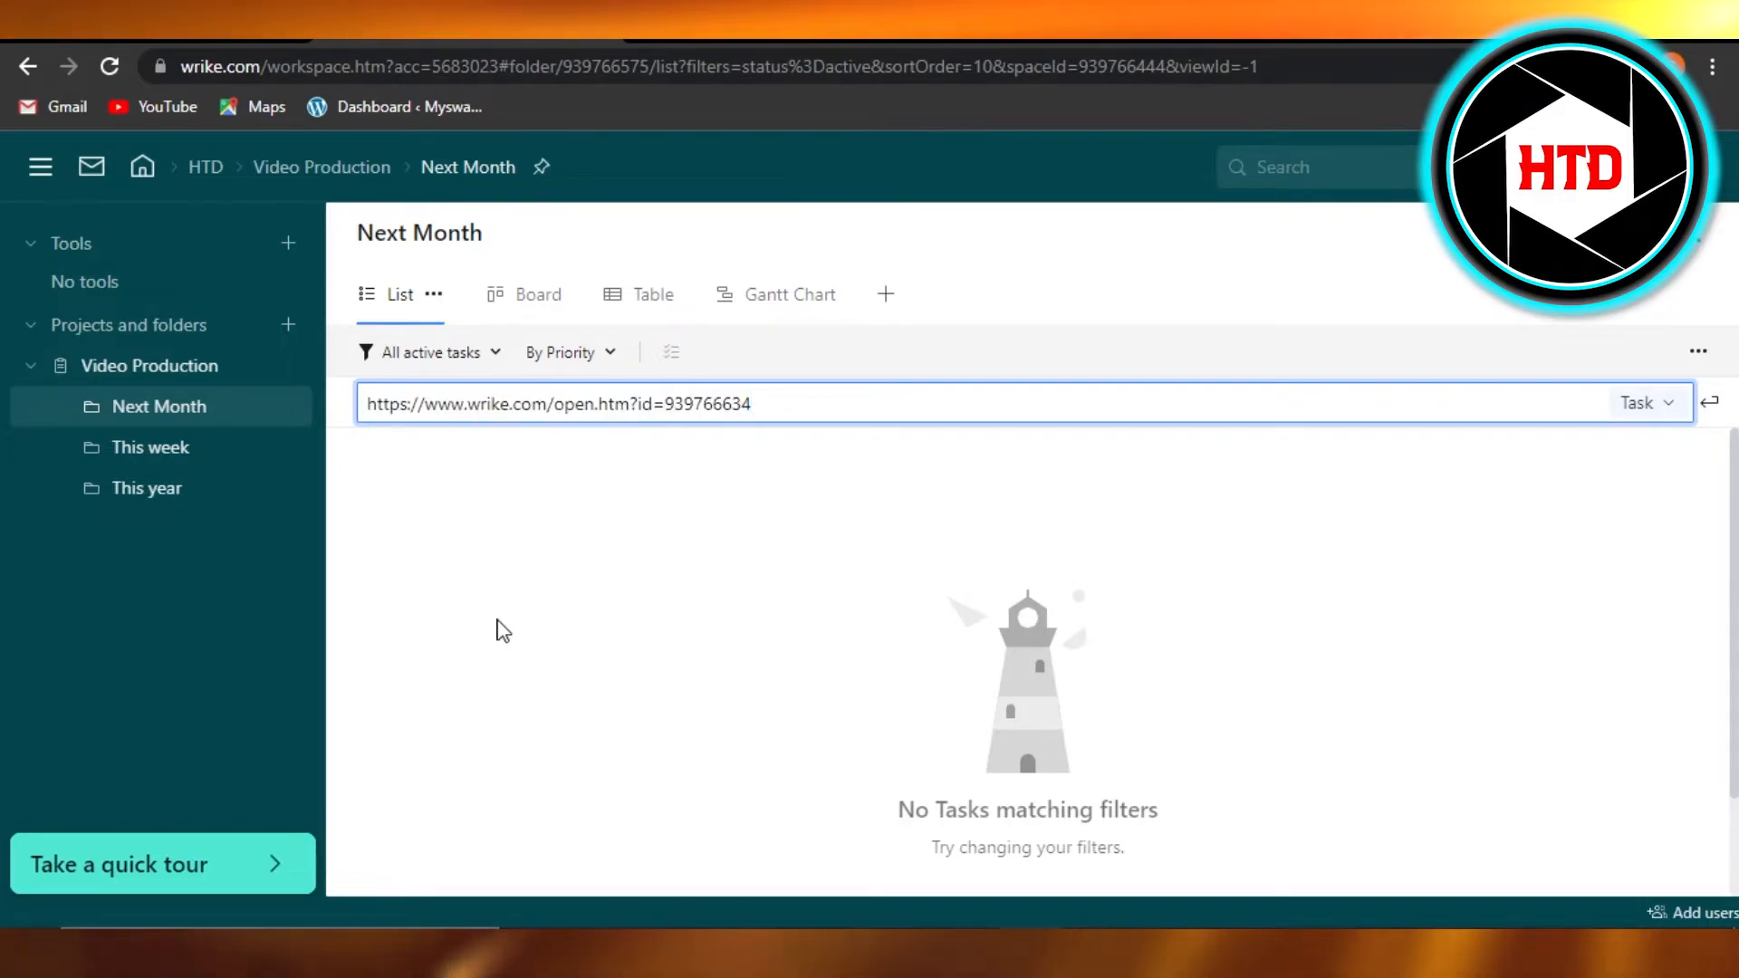
click(1643, 403)
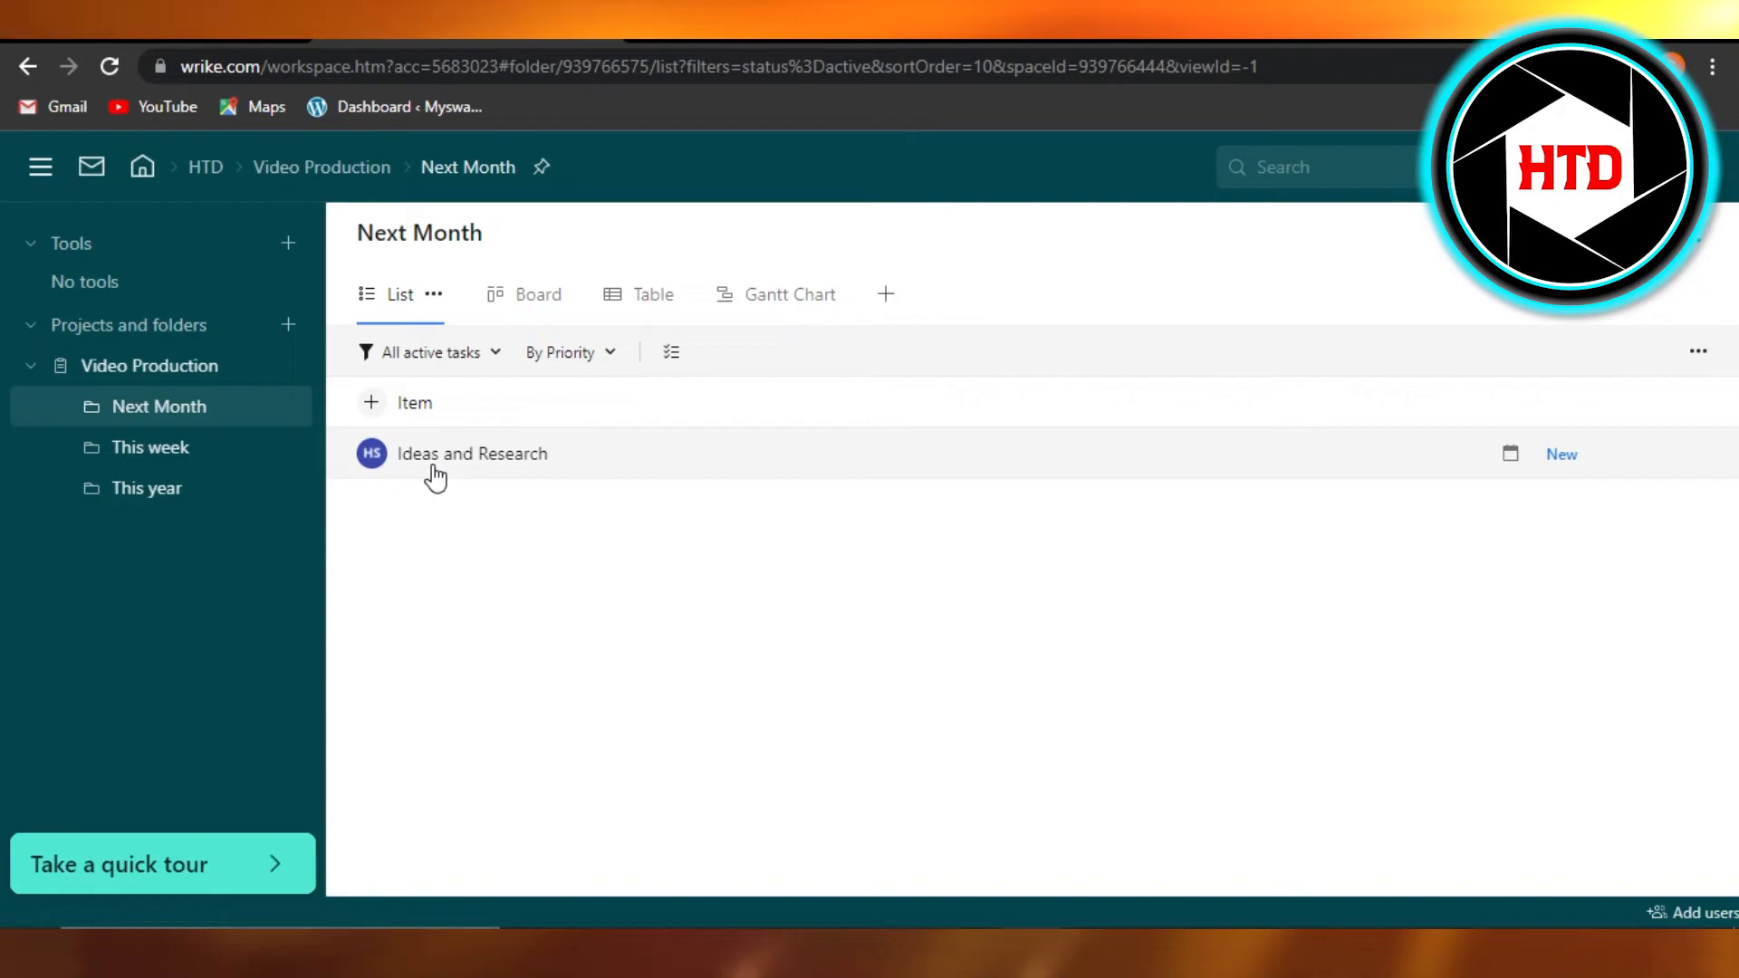
click(148, 447)
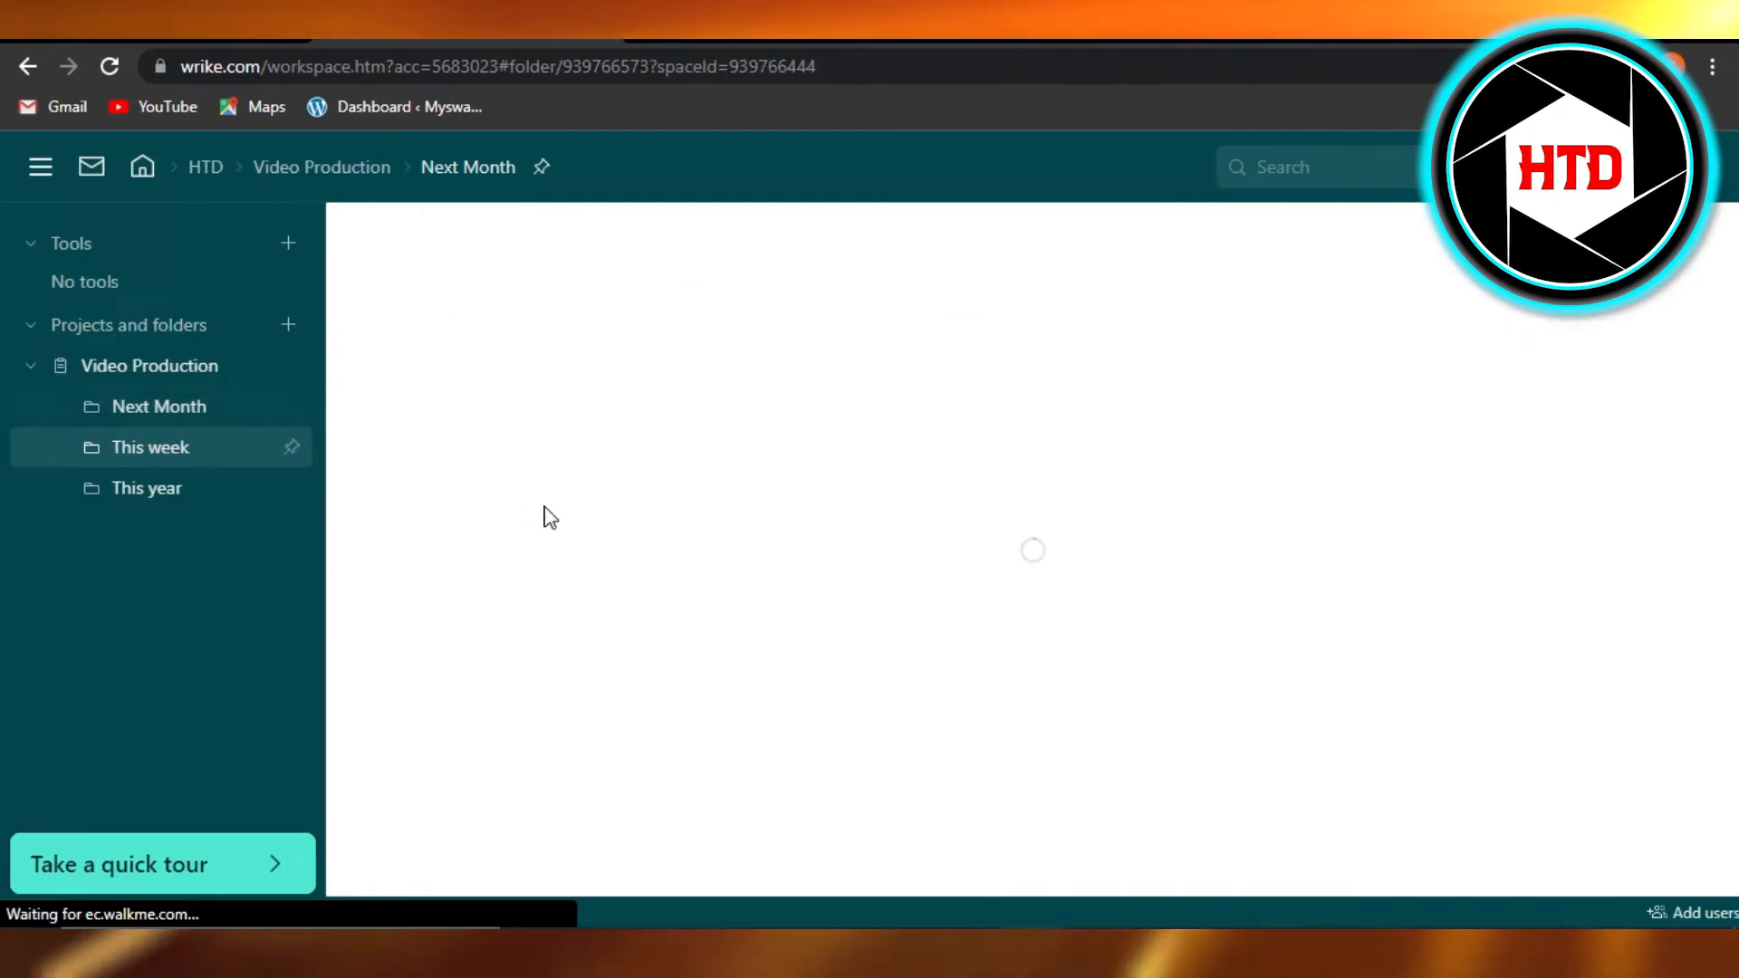
click(150, 447)
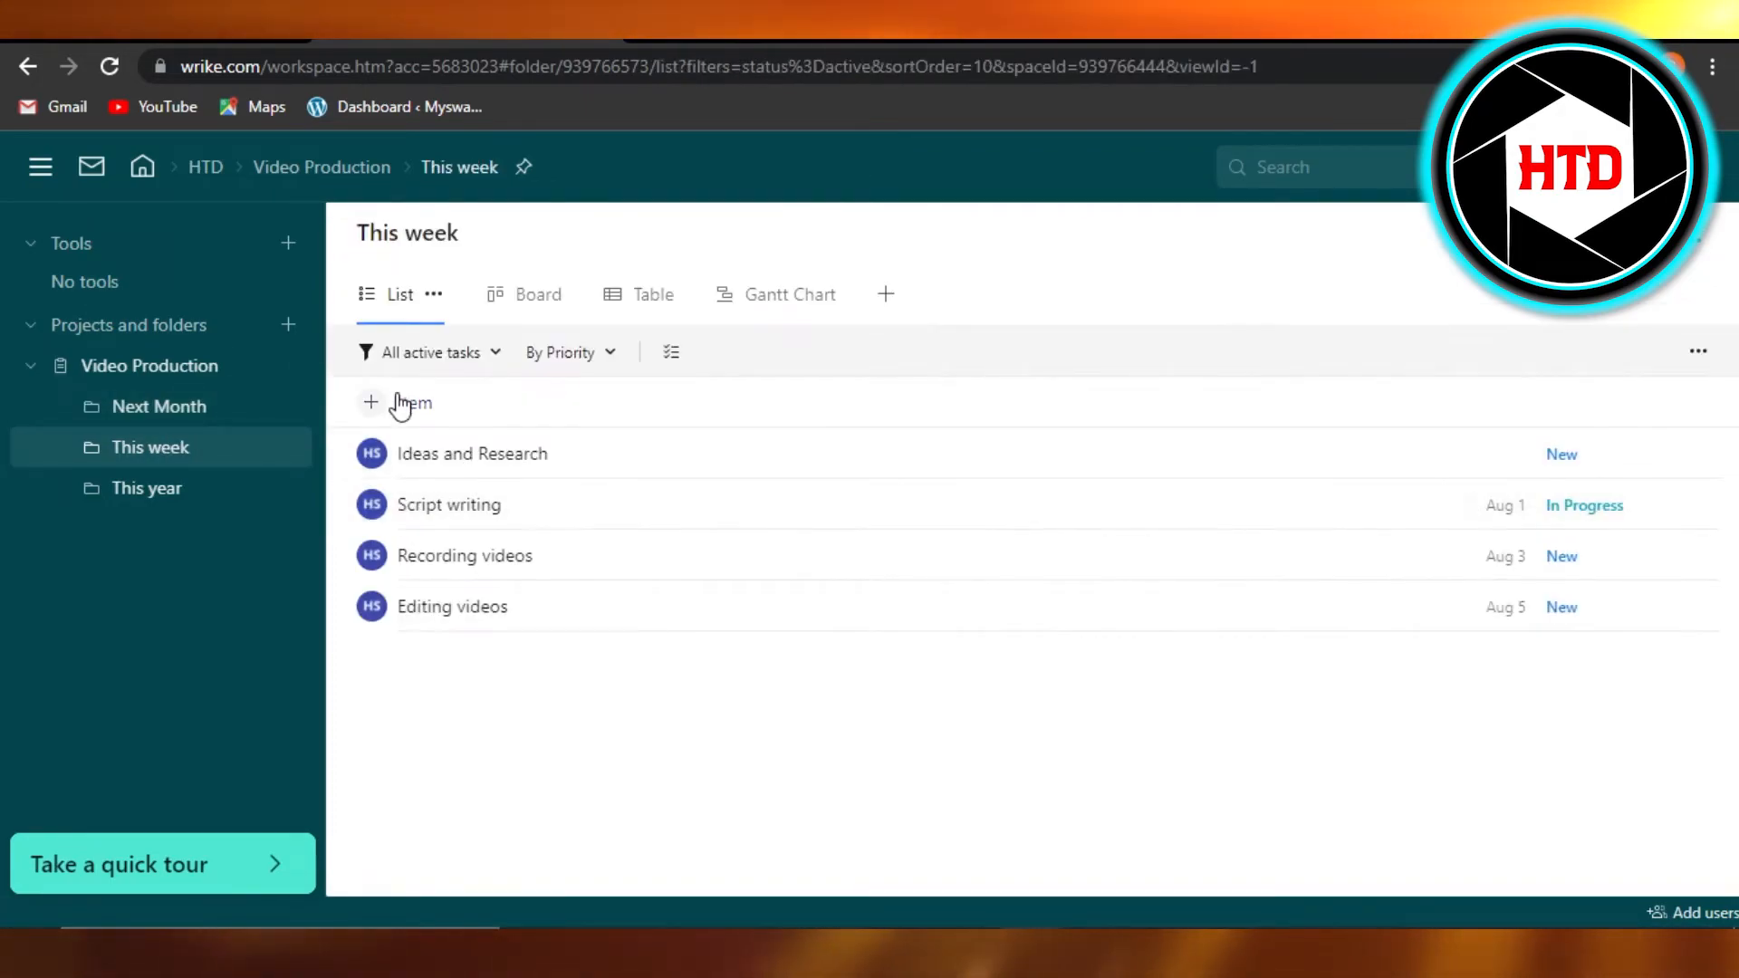
click(148, 366)
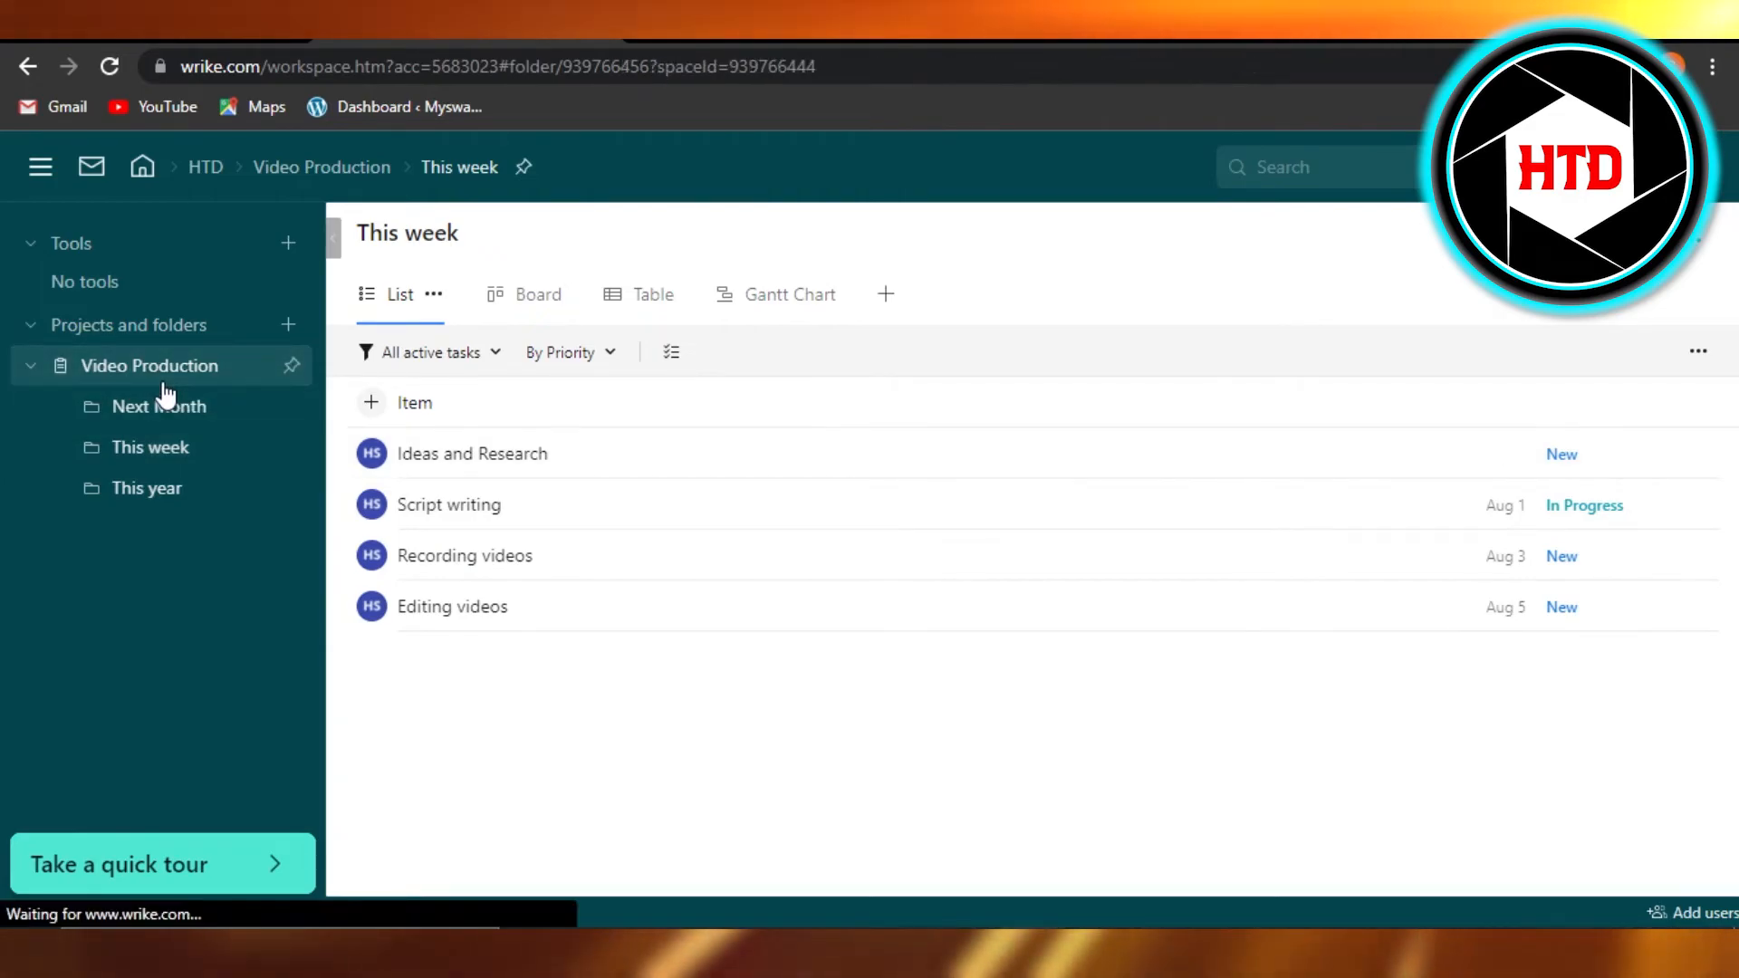
click(150, 366)
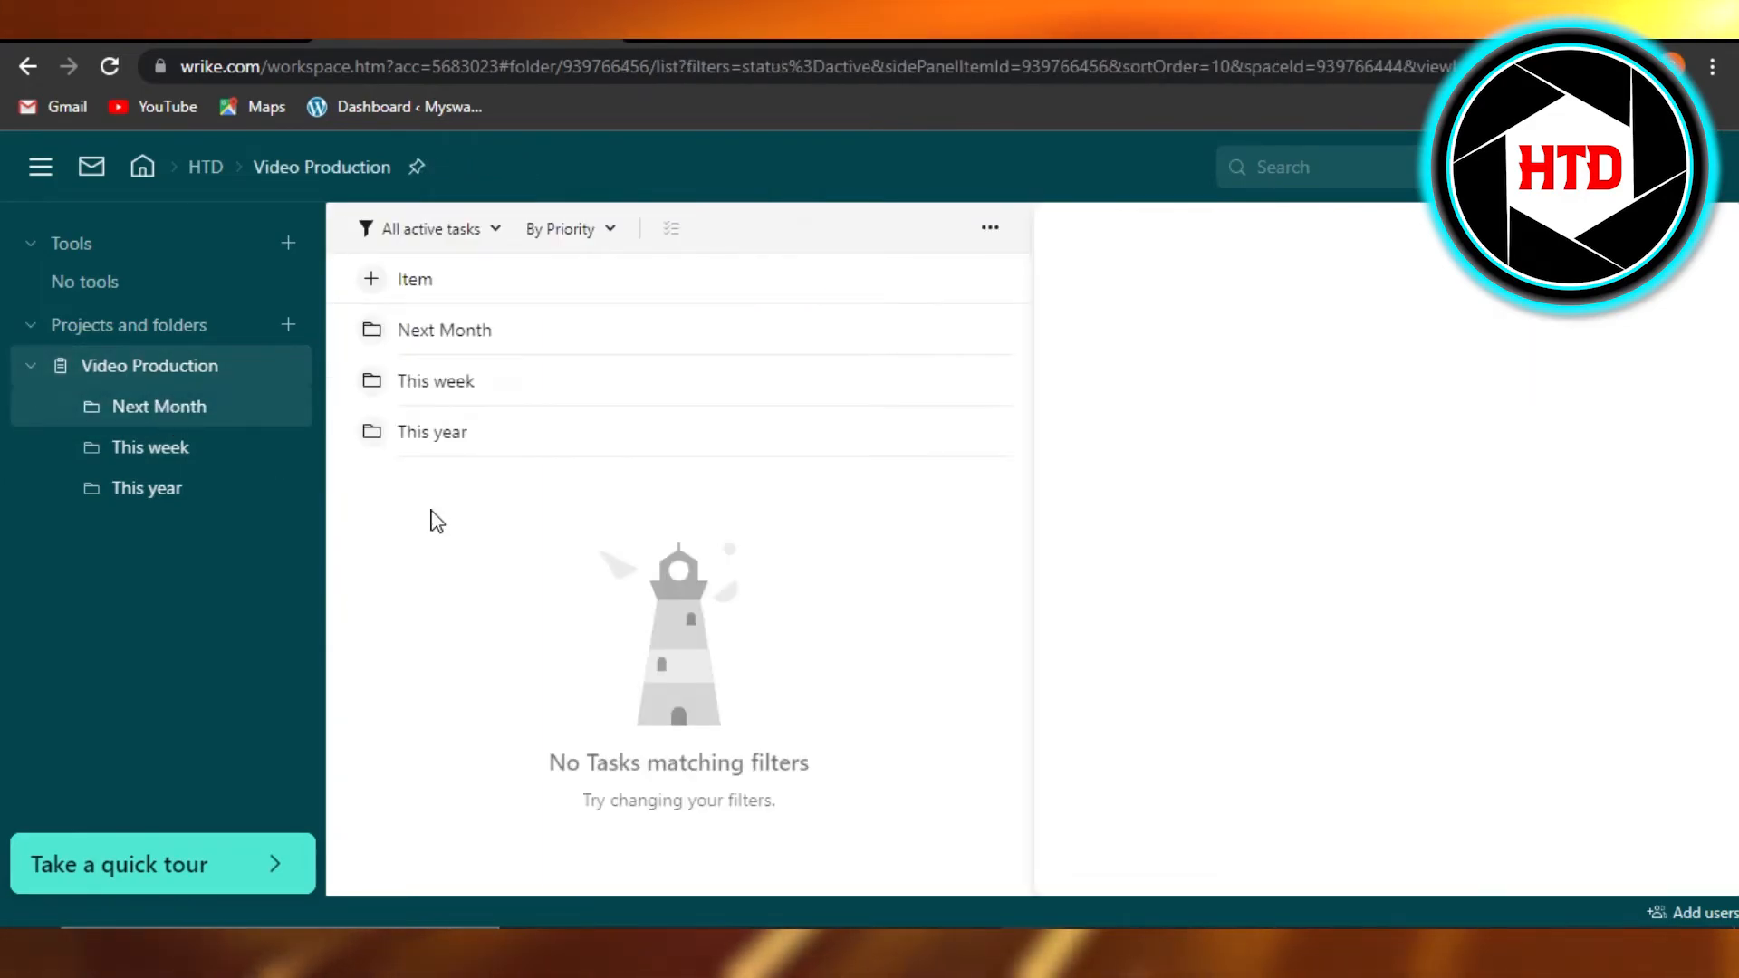
click(159, 406)
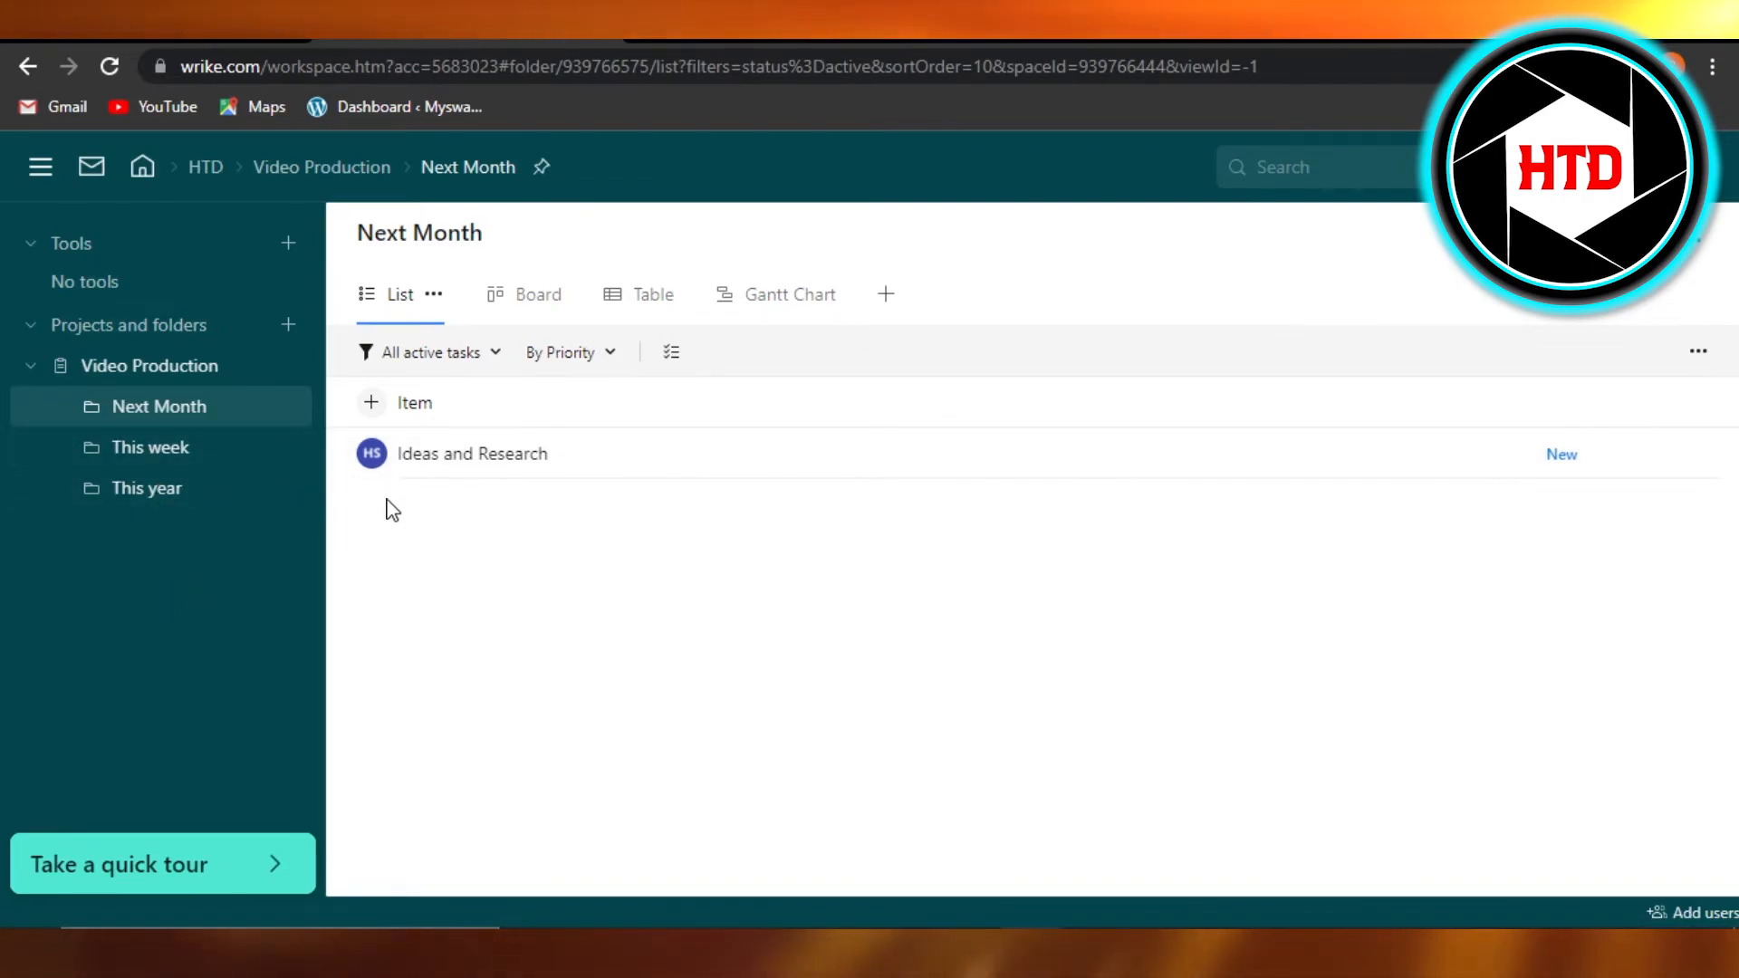
click(149, 447)
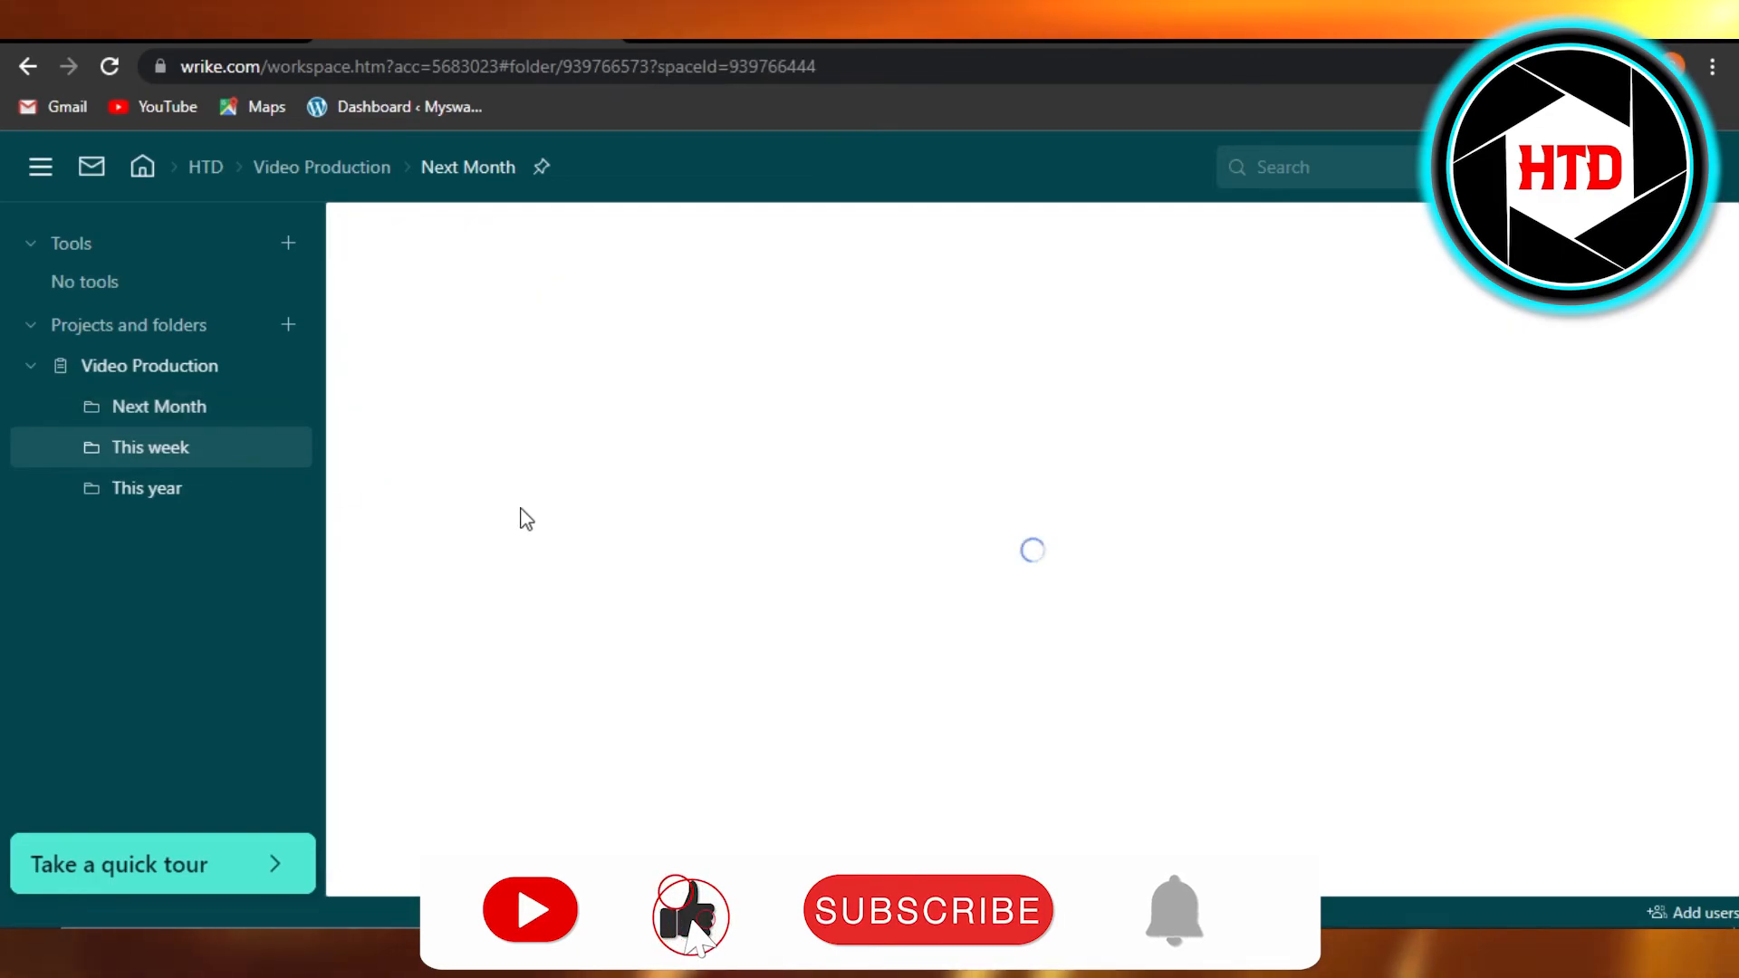
click(149, 447)
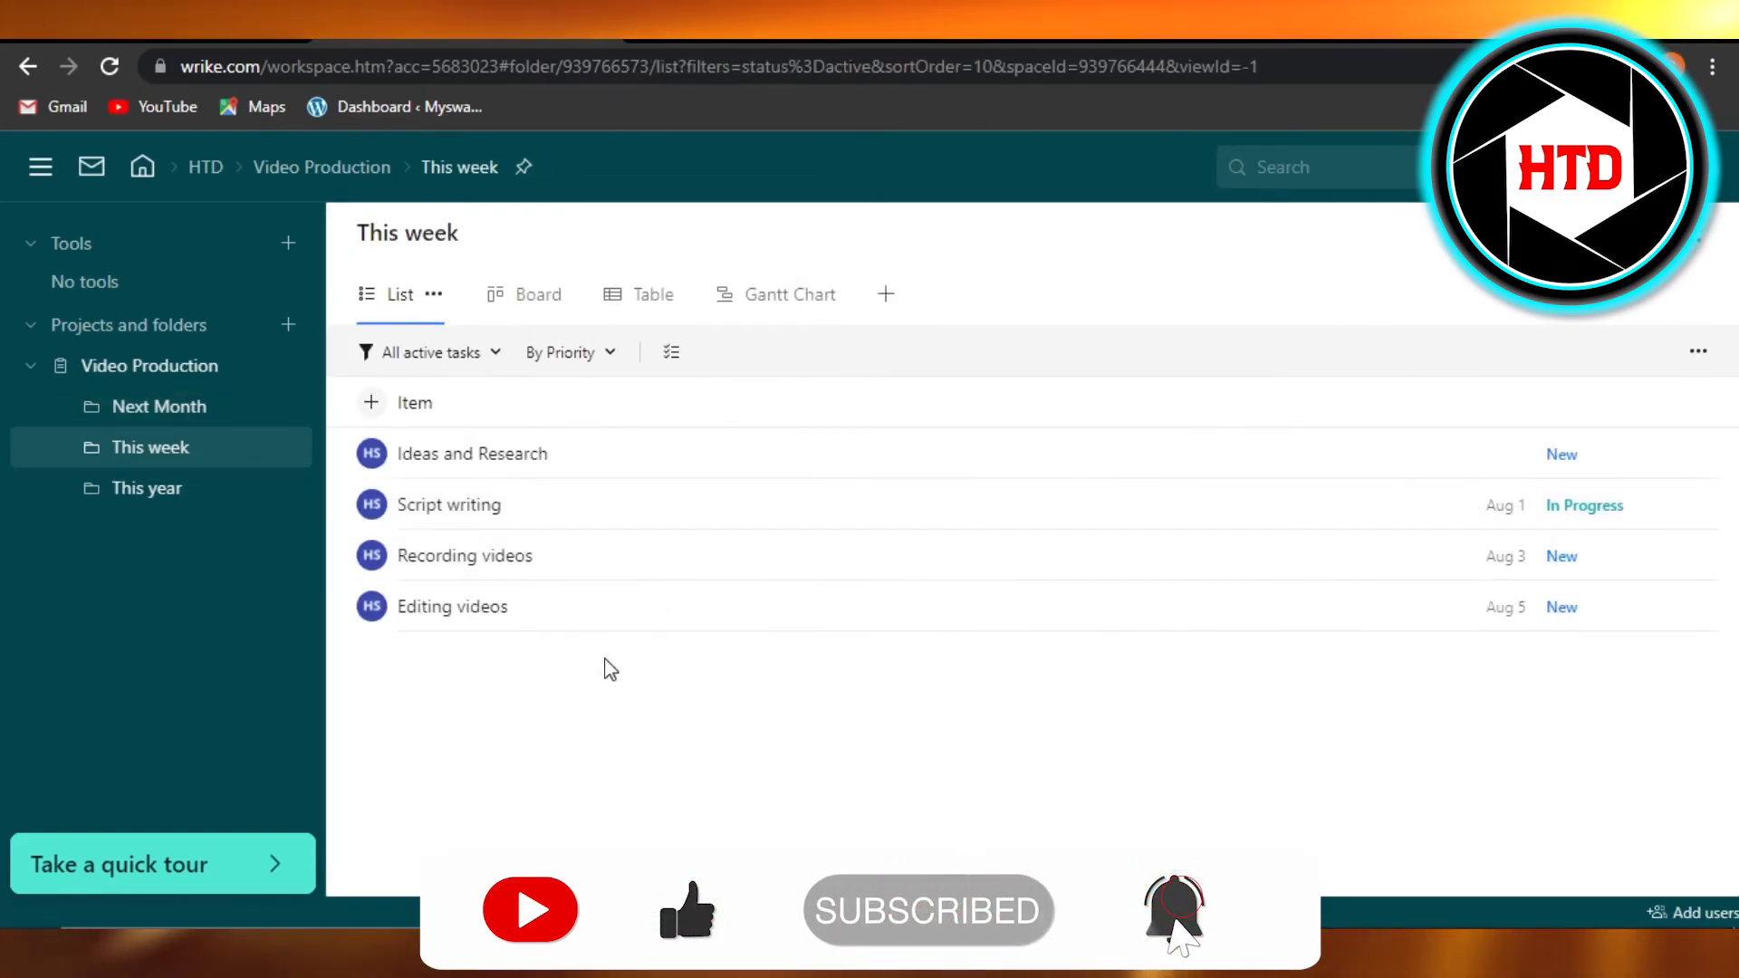
click(159, 406)
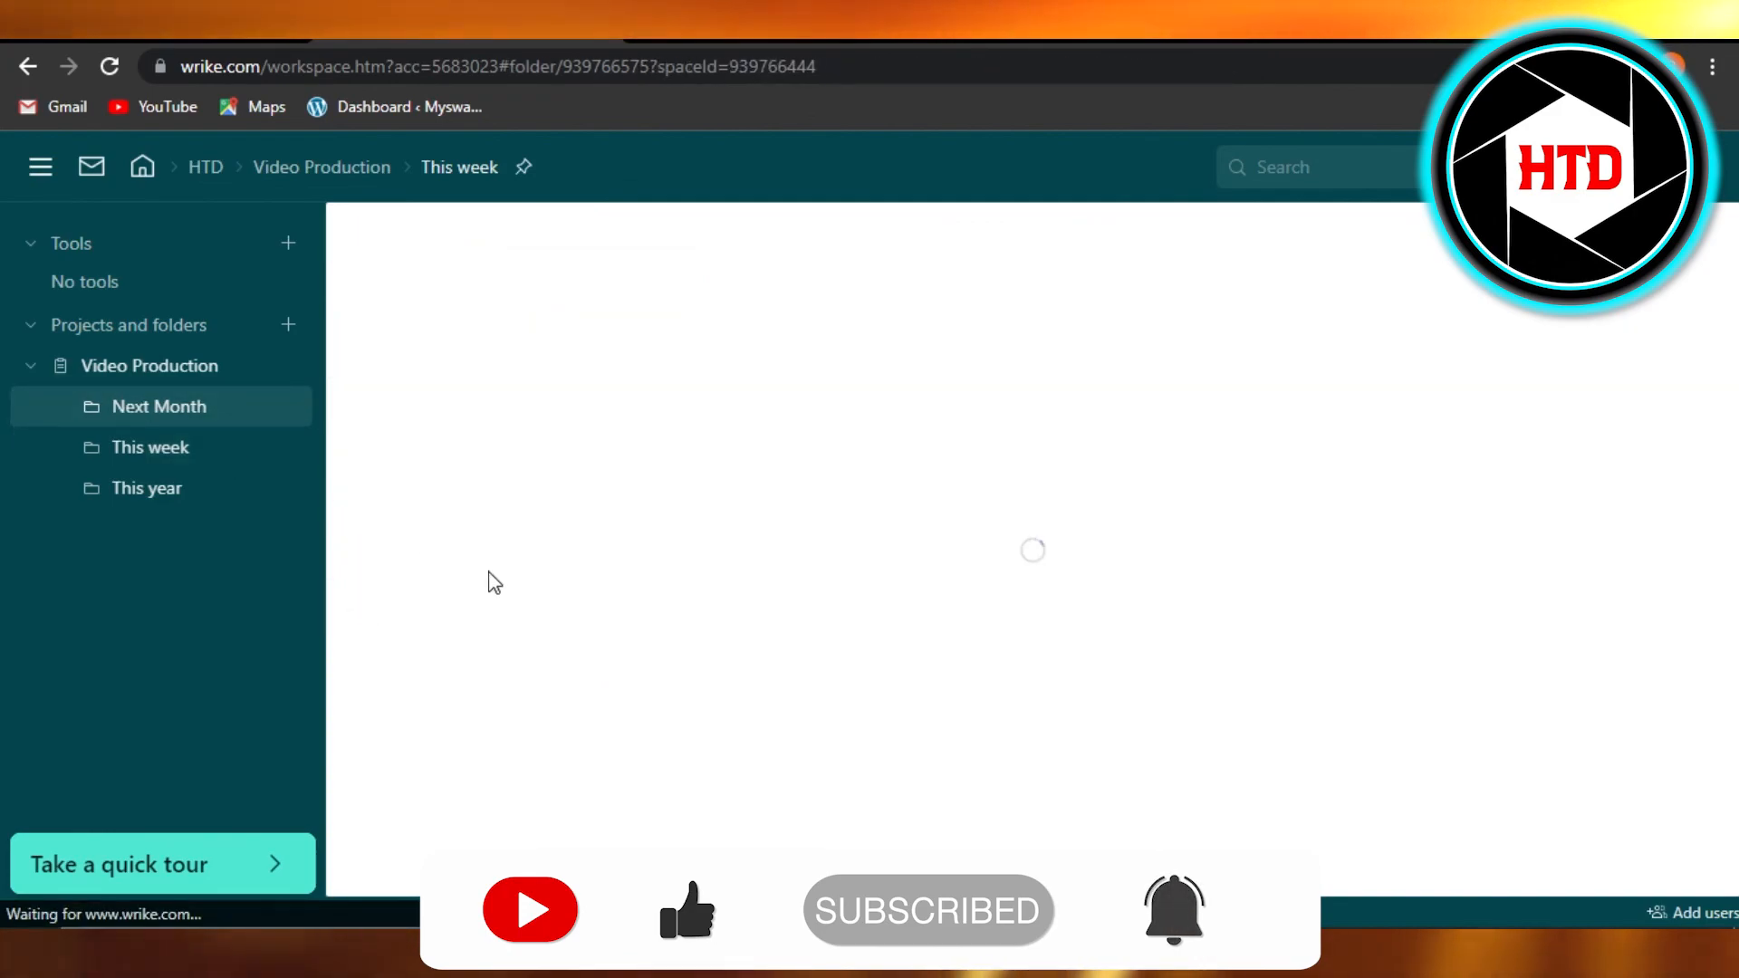
click(159, 405)
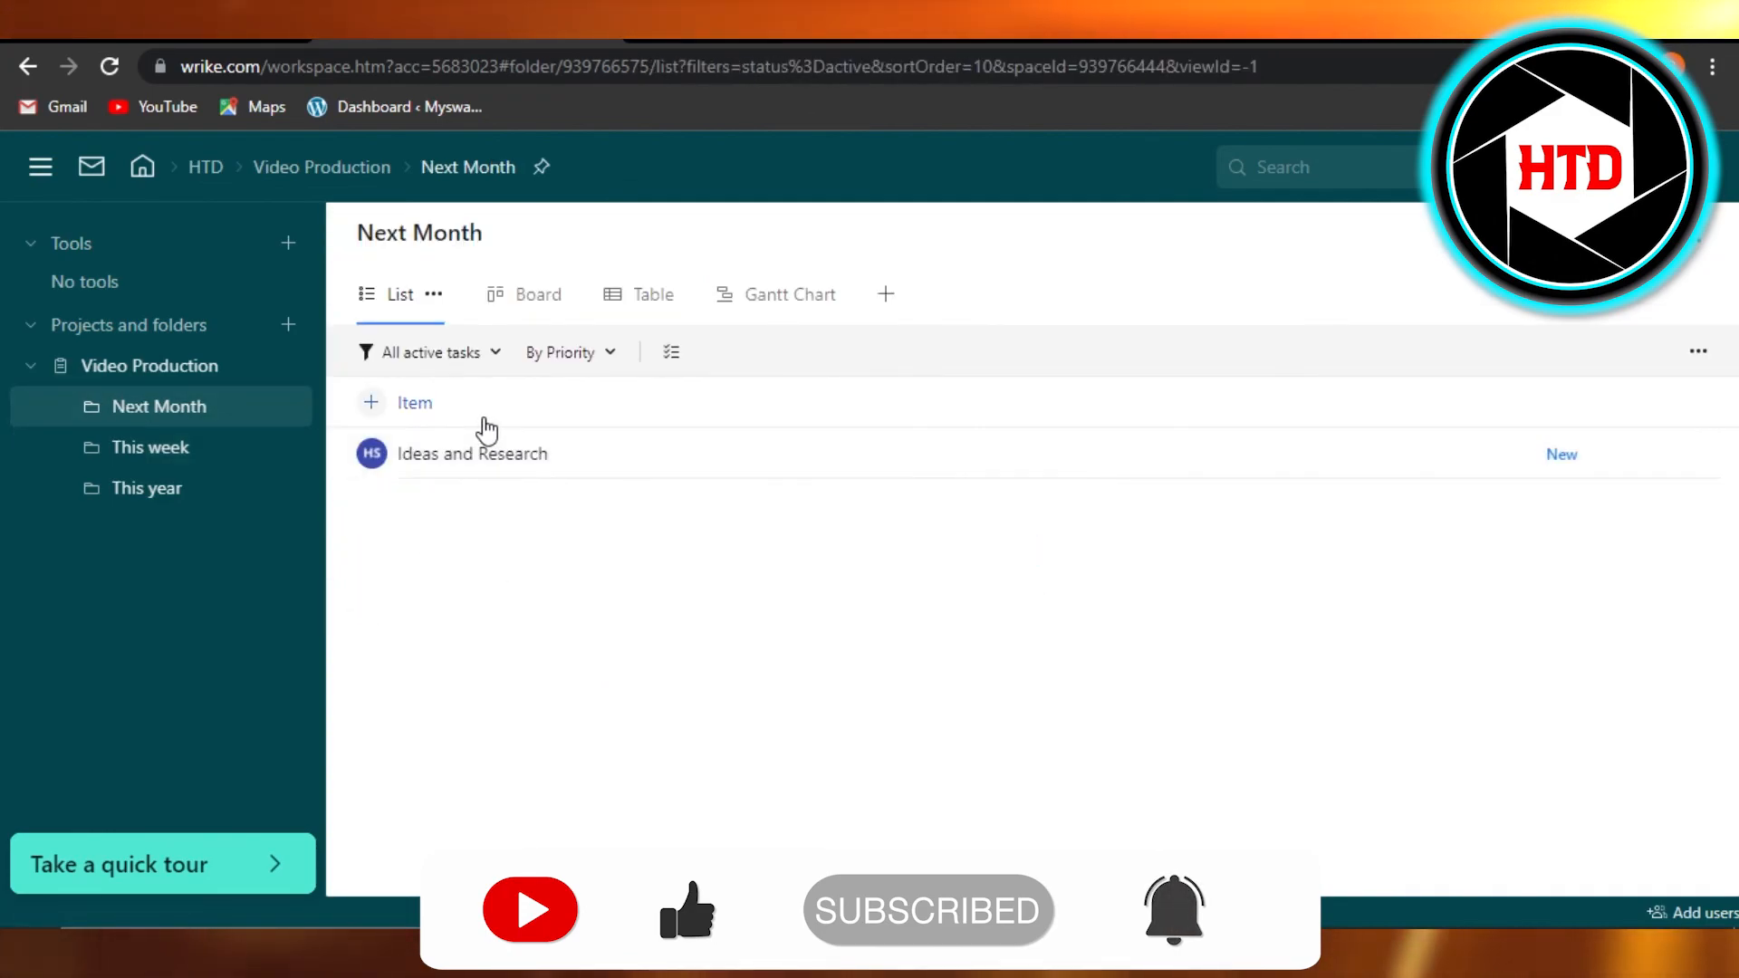